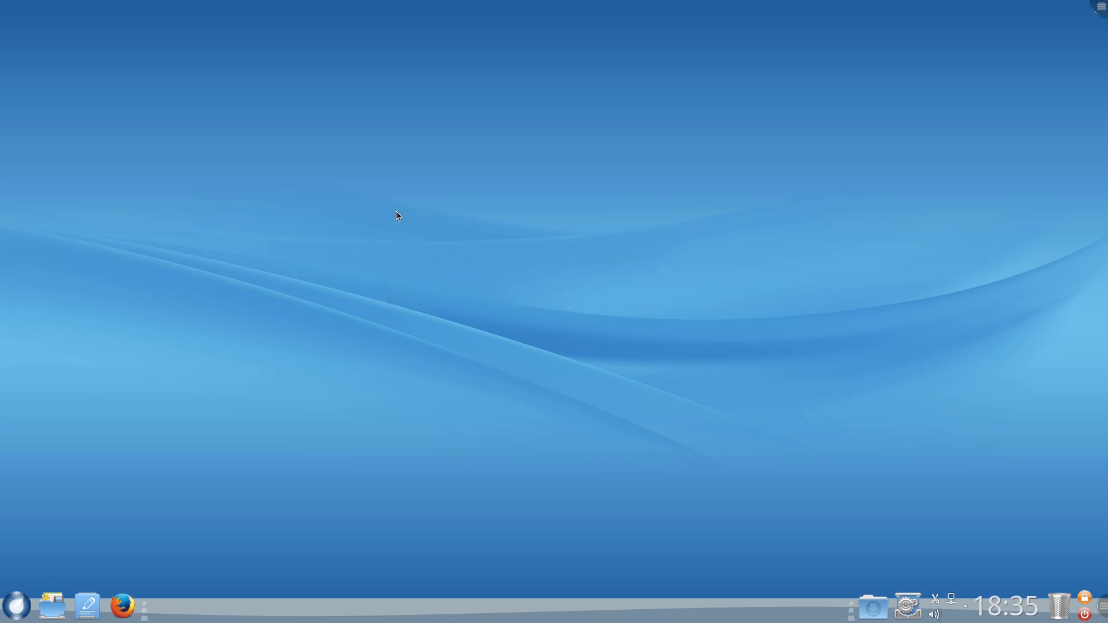
{"action": "mouse_move", "coordinate": [20, 571]}
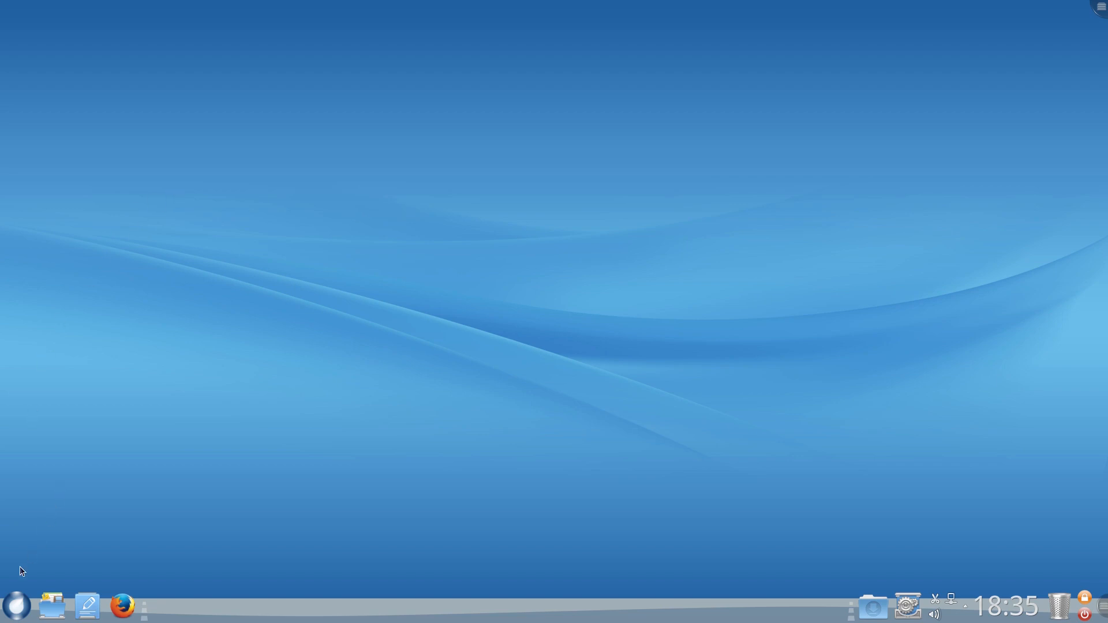
Step: Open the desktop settings and close them again
{"action": "left_click", "coordinate": [15, 605]}
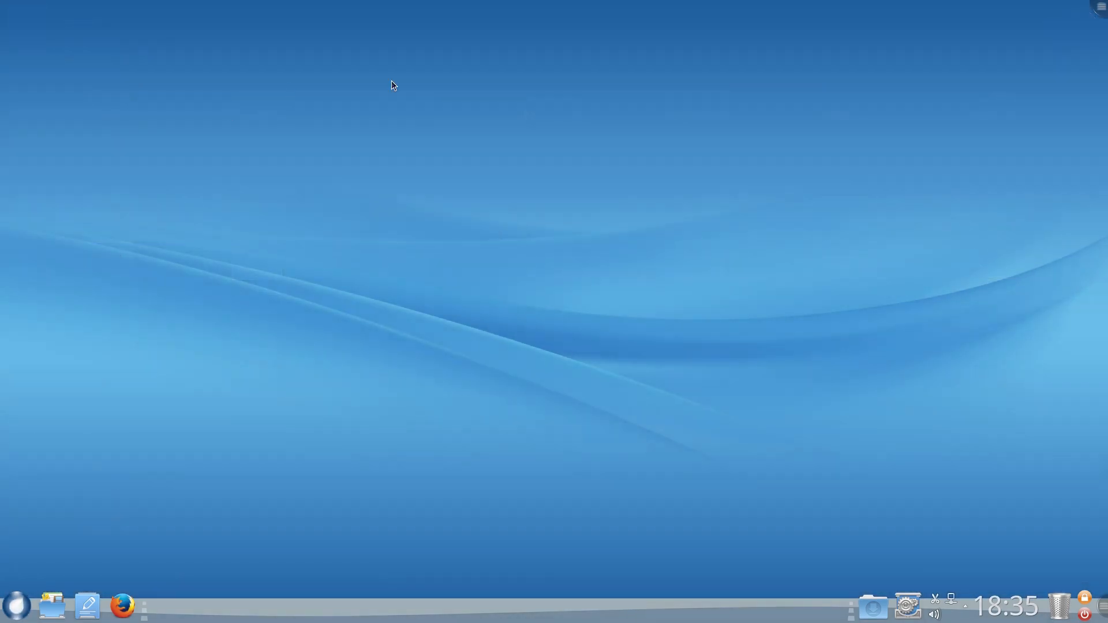
{"action": "mouse_move", "coordinate": [665, 195]}
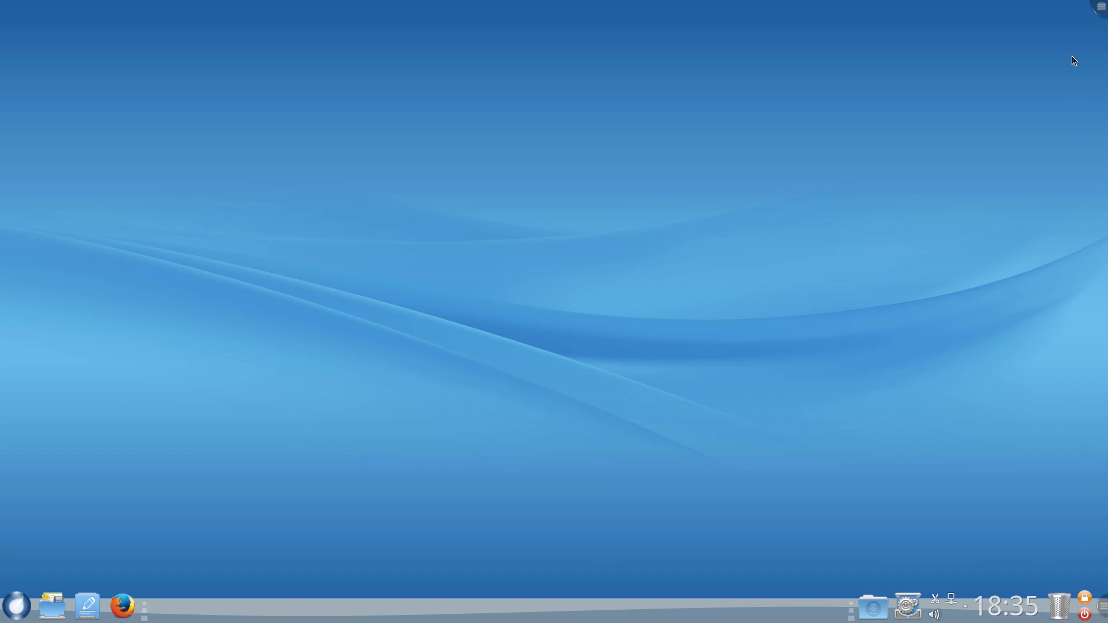
{"action": "left_click", "coordinate": [1101, 6]}
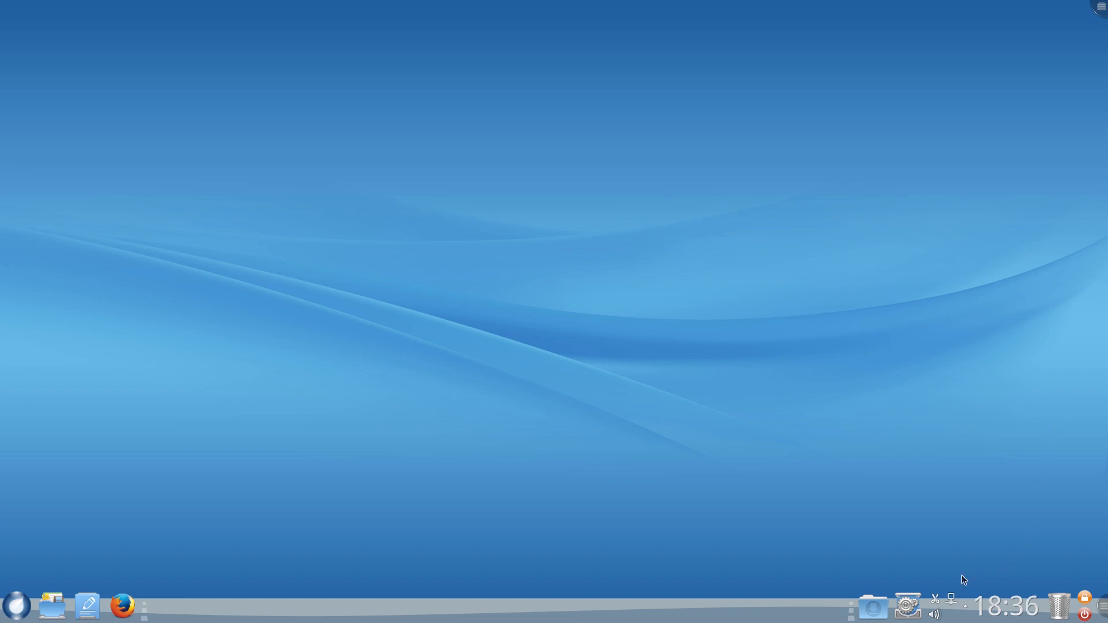
{"action": "mouse_move", "coordinate": [940, 601]}
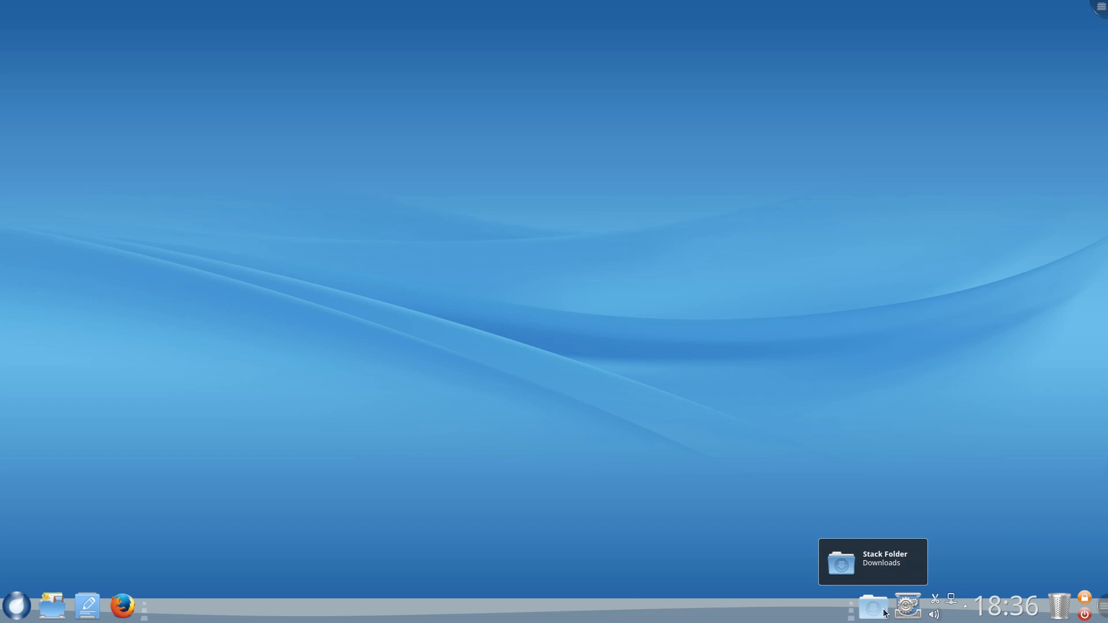
{"action": "mouse_move", "coordinate": [908, 606]}
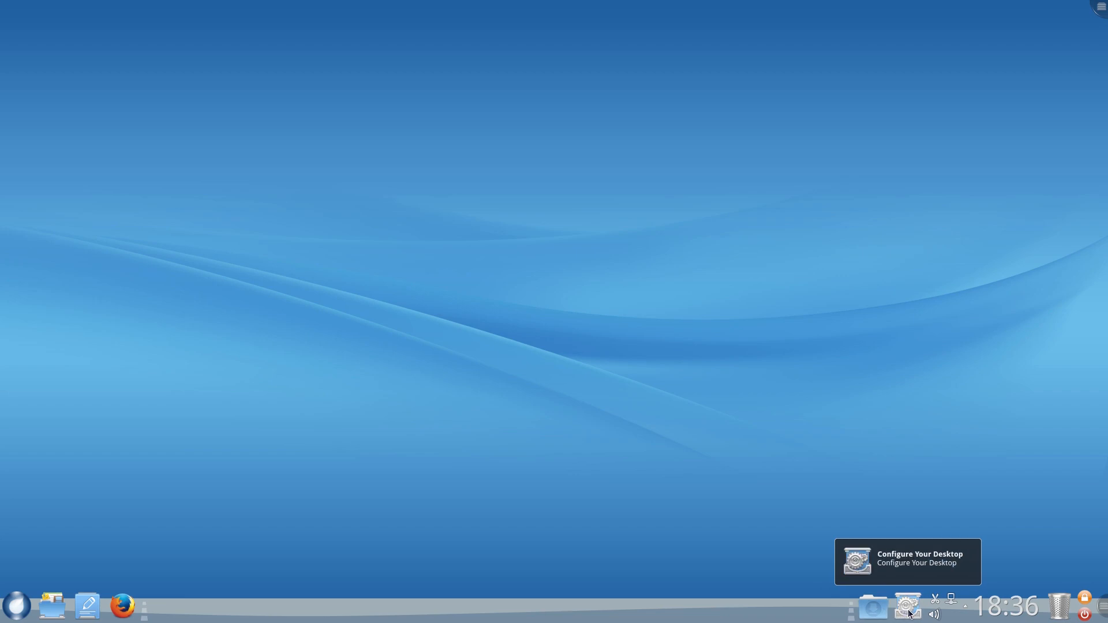
{"action": "left_click", "coordinate": [907, 607]}
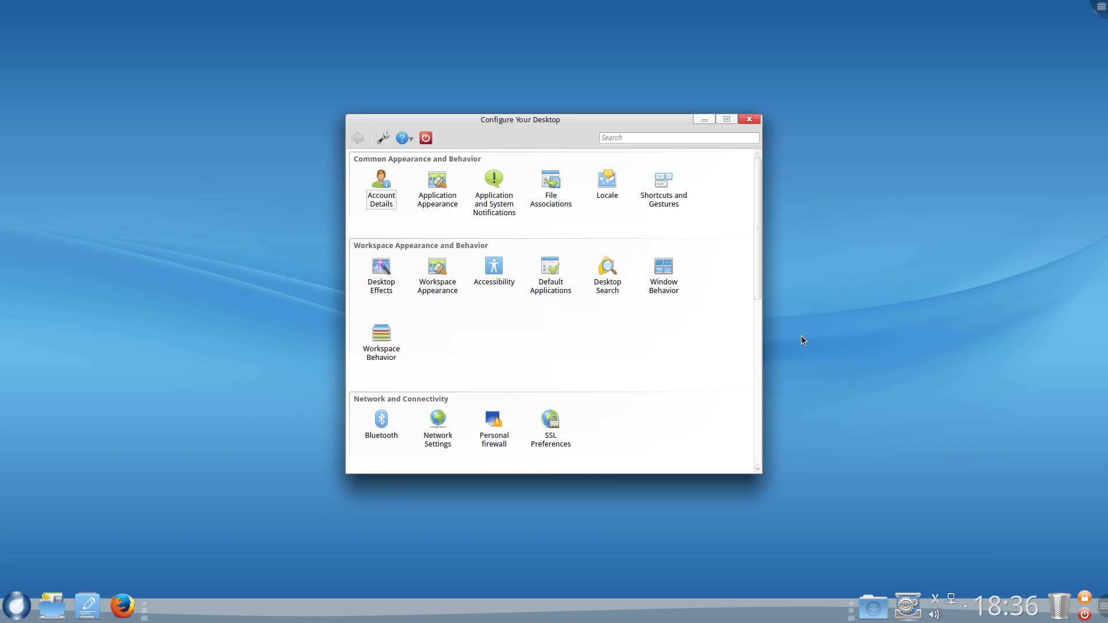
{"action": "mouse_move", "coordinate": [749, 130]}
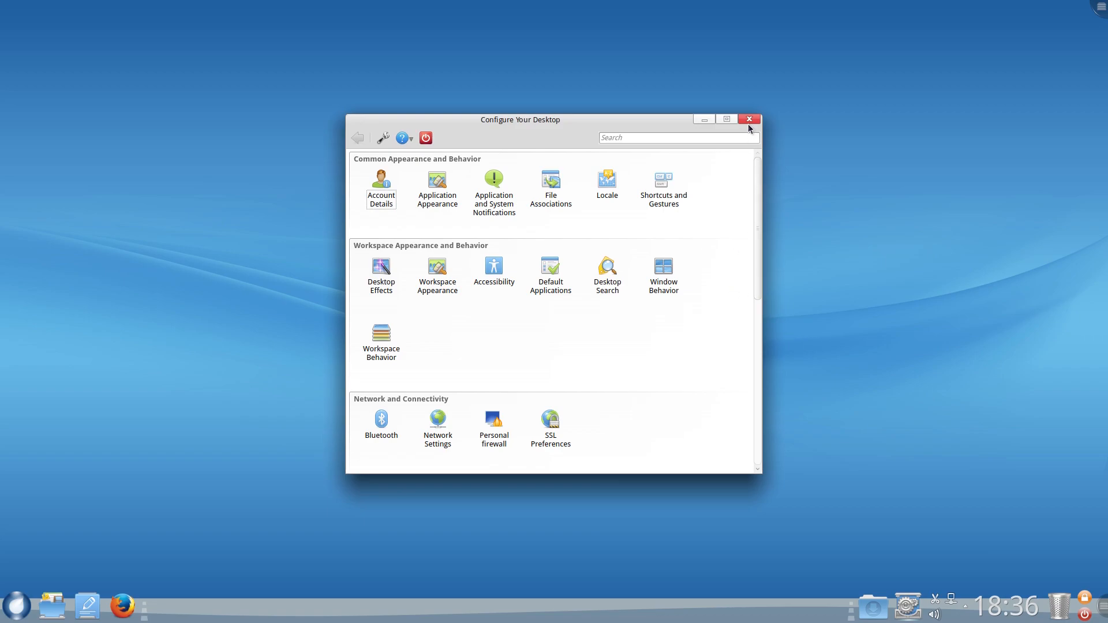
{"action": "left_click", "coordinate": [748, 118]}
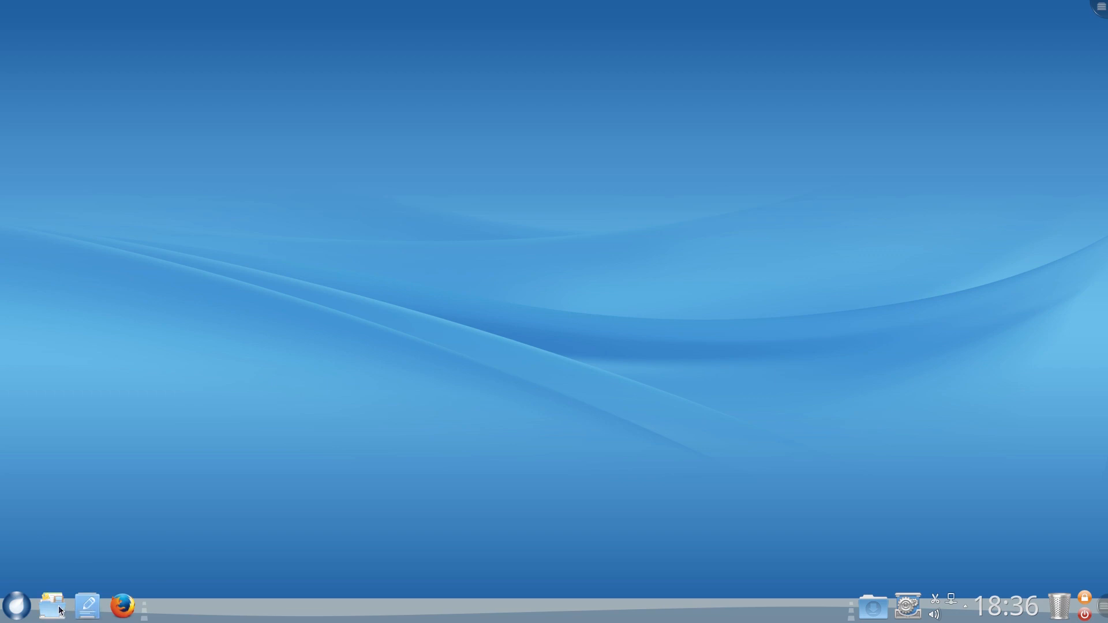
{"action": "mouse_move", "coordinate": [50, 607]}
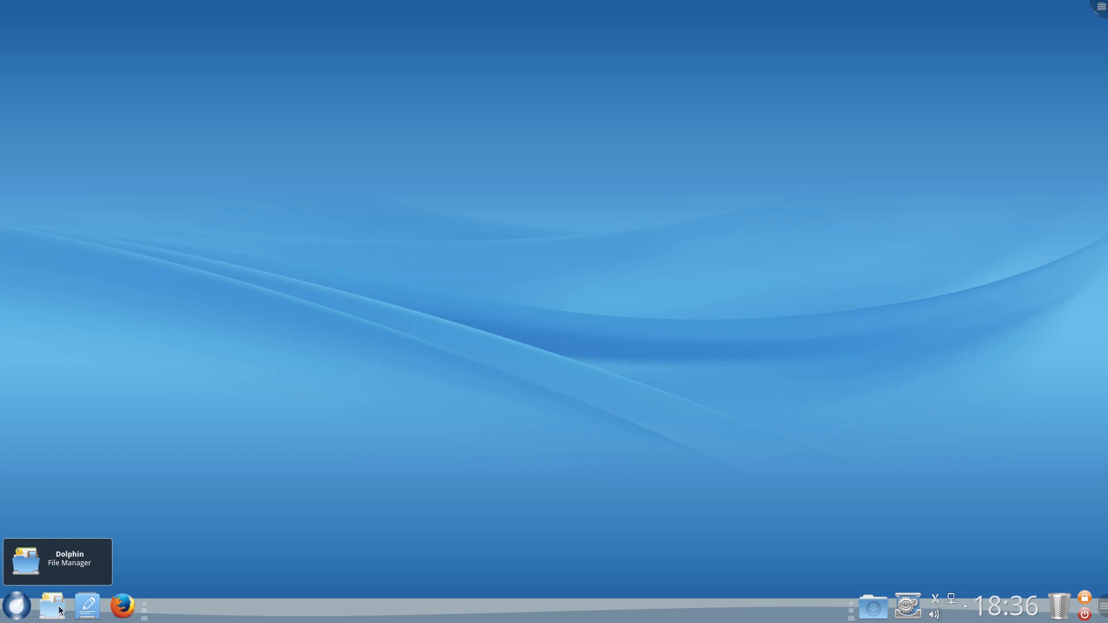
Step: Briefly open the file manager on Home, then bring up the Welcome launcher
{"action": "left_click", "coordinate": [50, 607]}
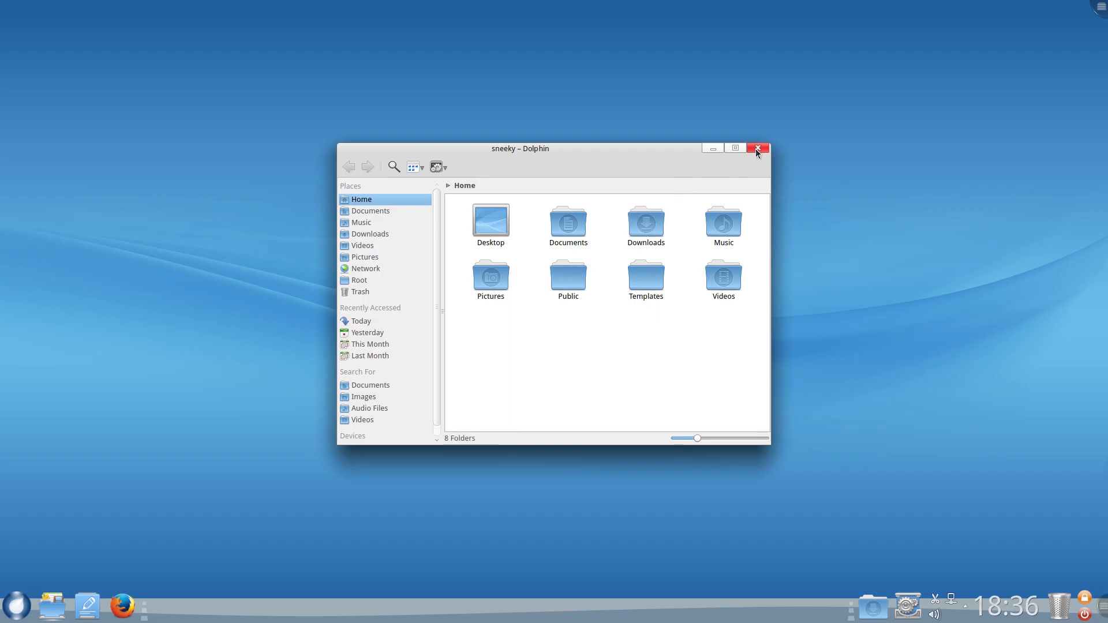
{"action": "left_click", "coordinate": [758, 148]}
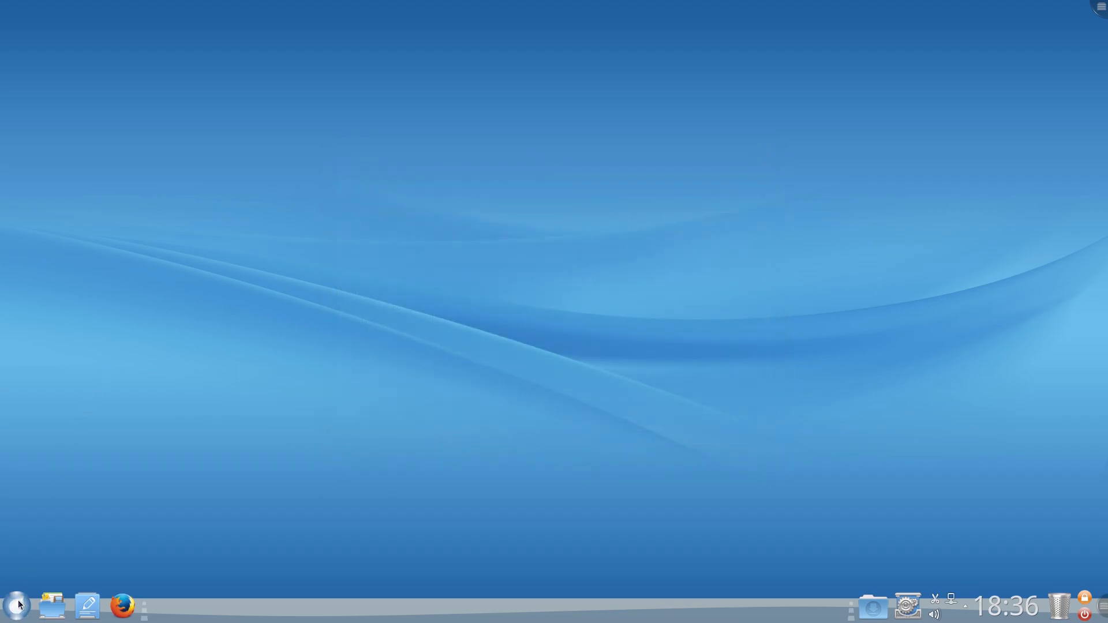
{"action": "left_click", "coordinate": [15, 605]}
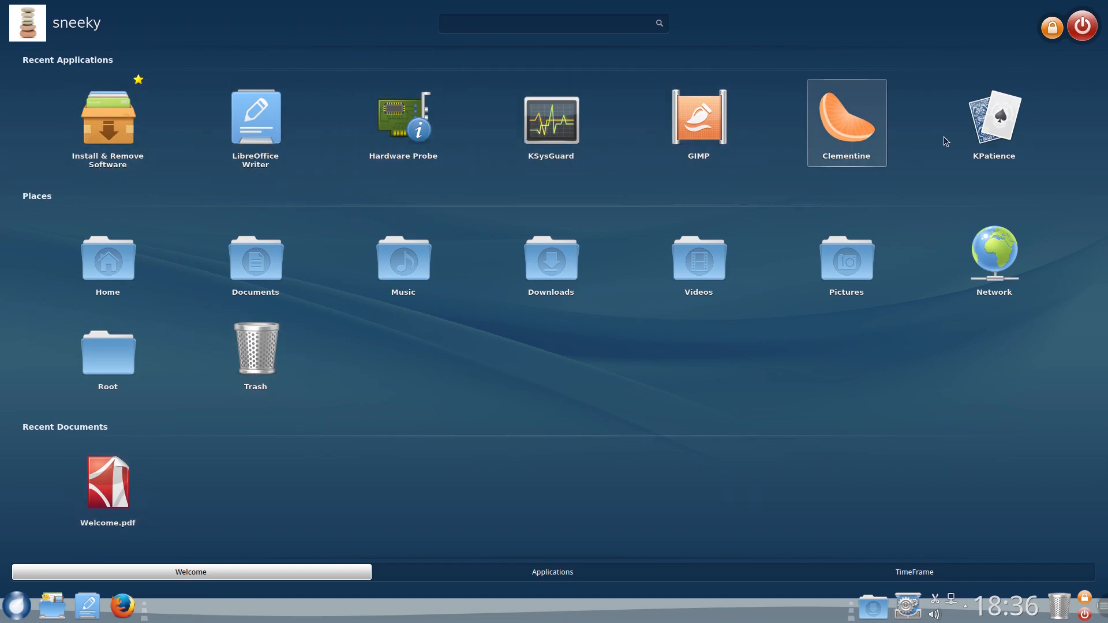
{"action": "mouse_move", "coordinate": [558, 202]}
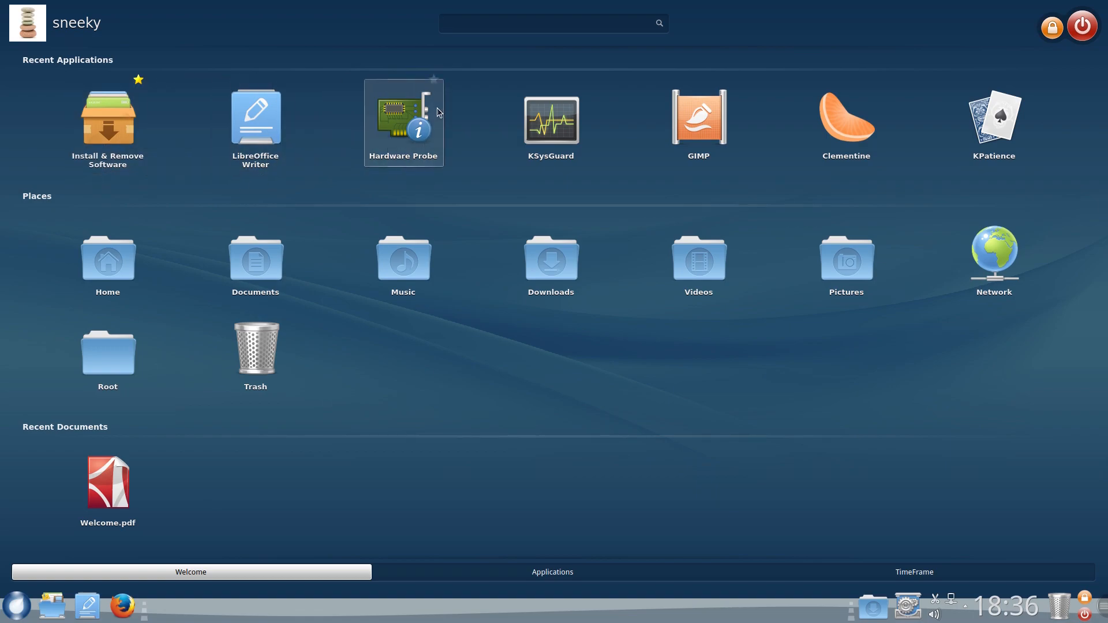
{"action": "mouse_move", "coordinate": [551, 121]}
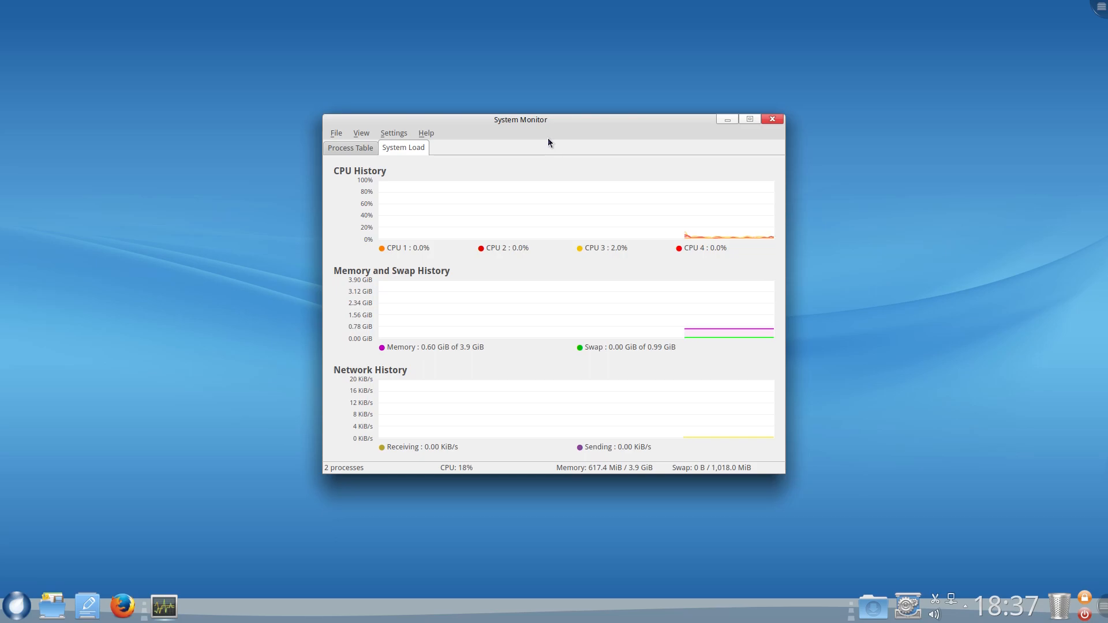
{"action": "mouse_move", "coordinate": [689, 148]}
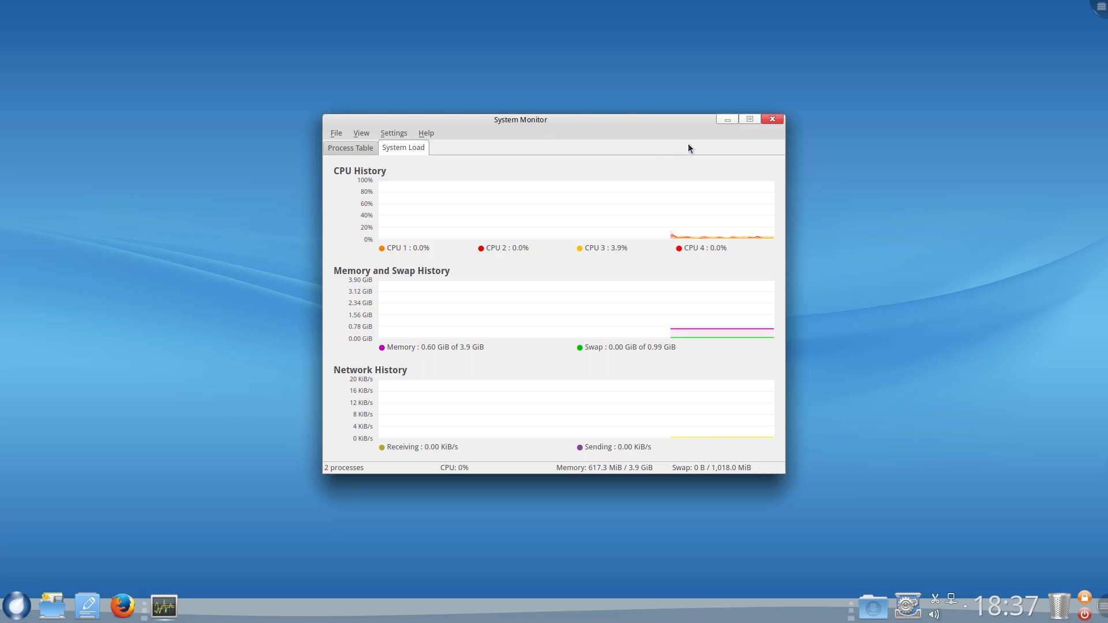
Step: Close KSysGuard's System Monitor after viewing the CPU, memory and network graphs
{"action": "left_click", "coordinate": [772, 119]}
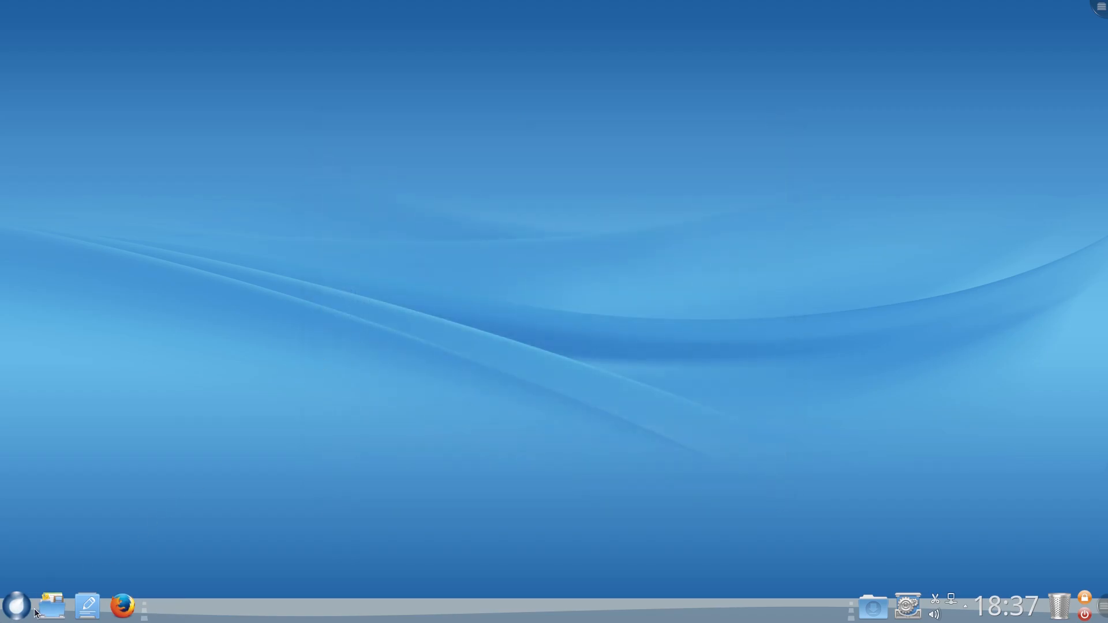
Step: Open the launcher's Applications tab, expanding and collapsing the Office folder
{"action": "left_click", "coordinate": [14, 605]}
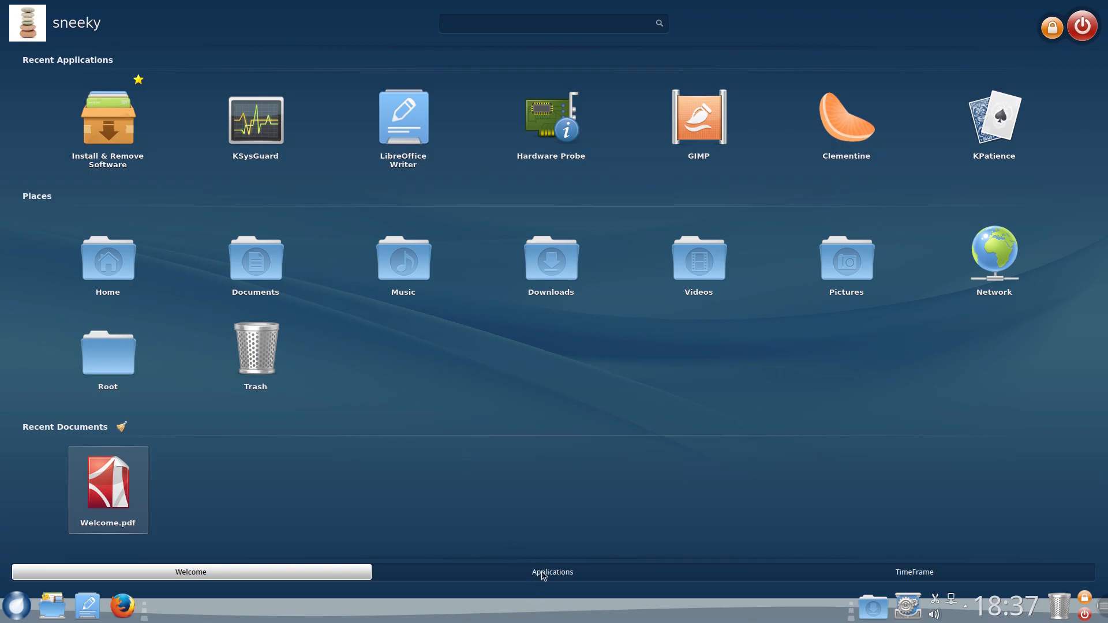
{"action": "left_click", "coordinate": [552, 572]}
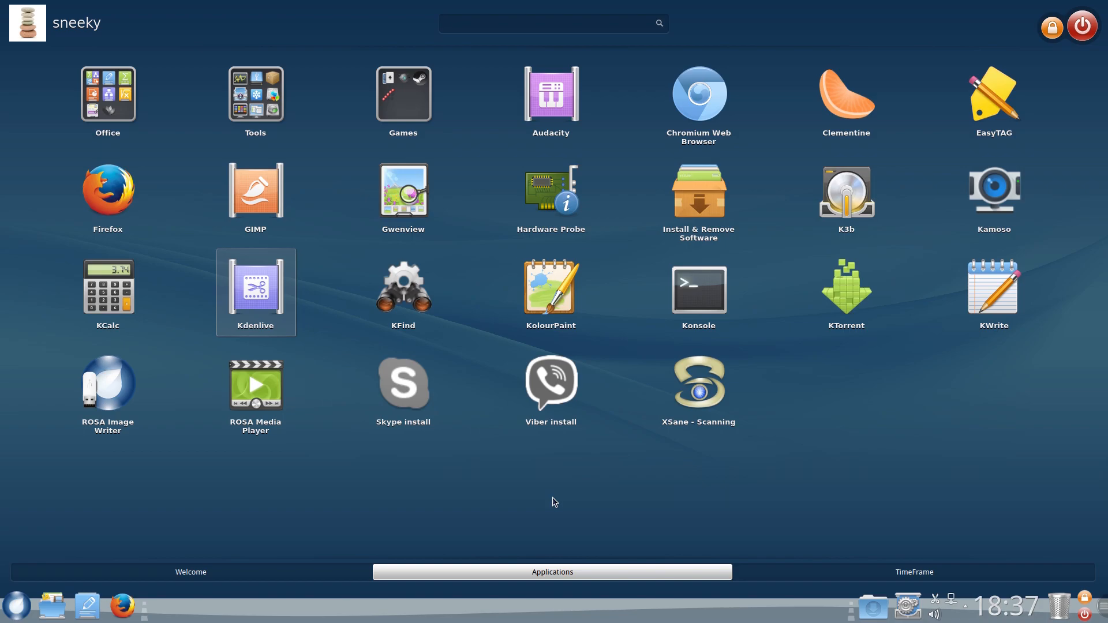
{"action": "mouse_move", "coordinate": [107, 95]}
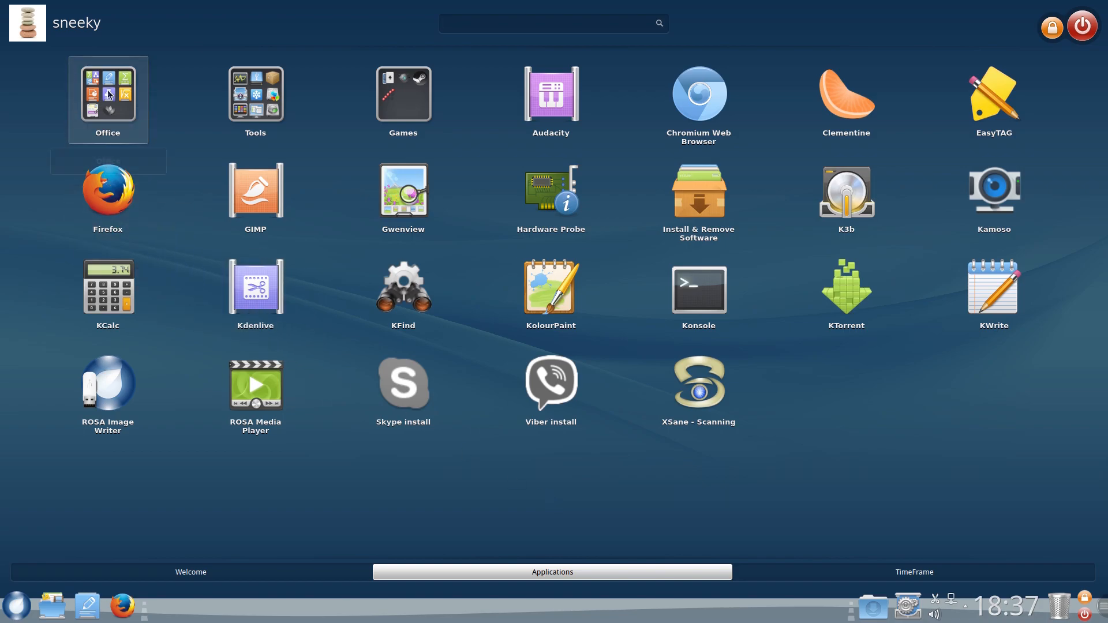
{"action": "left_click", "coordinate": [107, 95]}
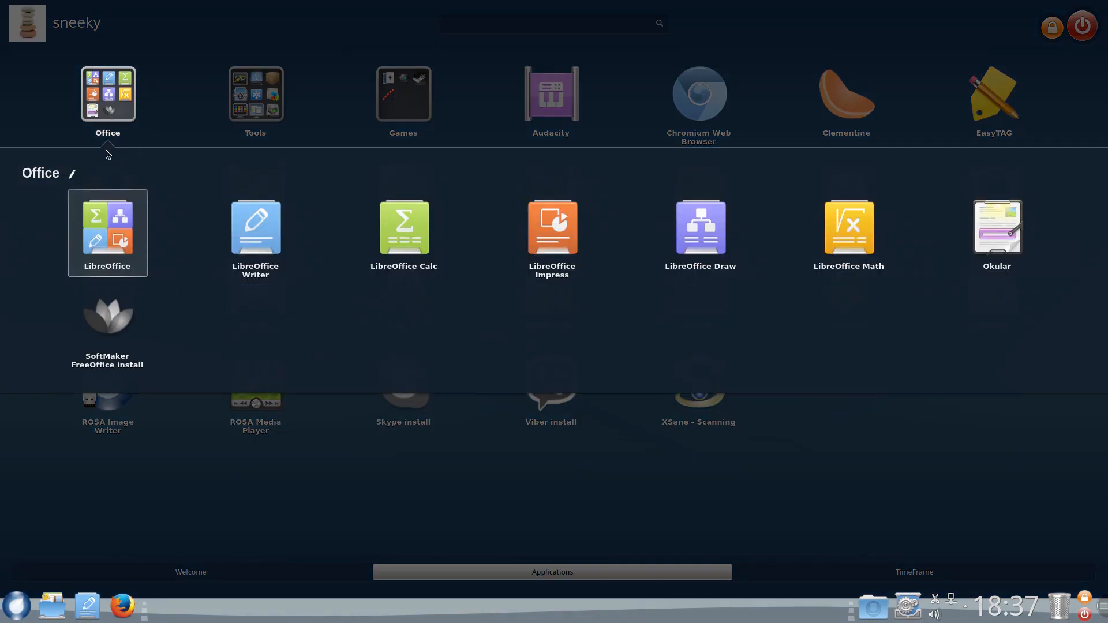
{"action": "left_click", "coordinate": [255, 99]}
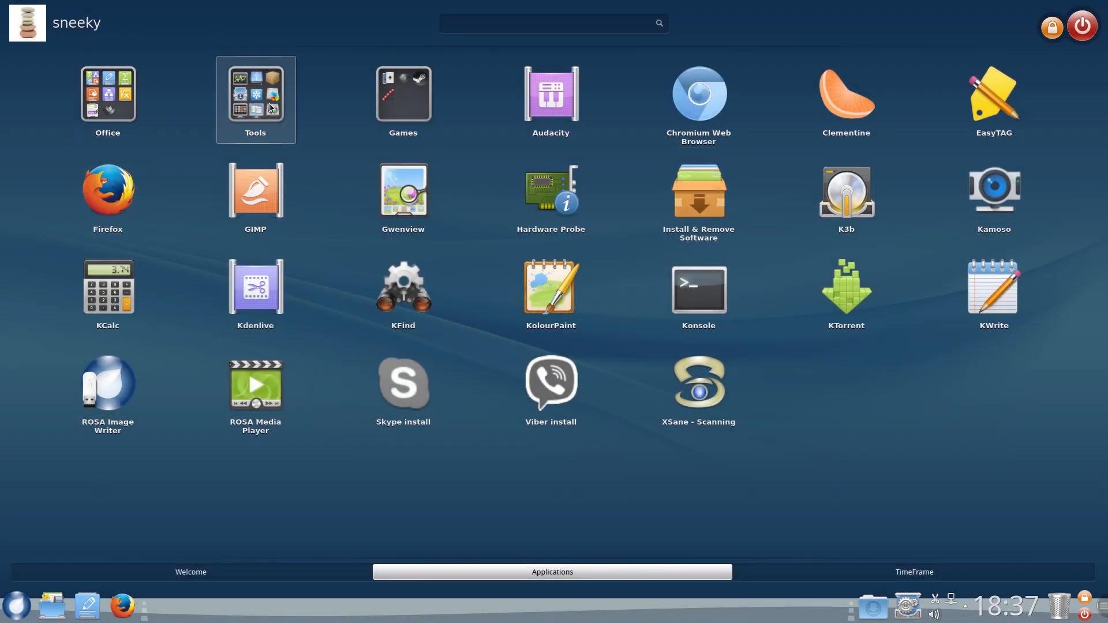
{"action": "left_click", "coordinate": [255, 99]}
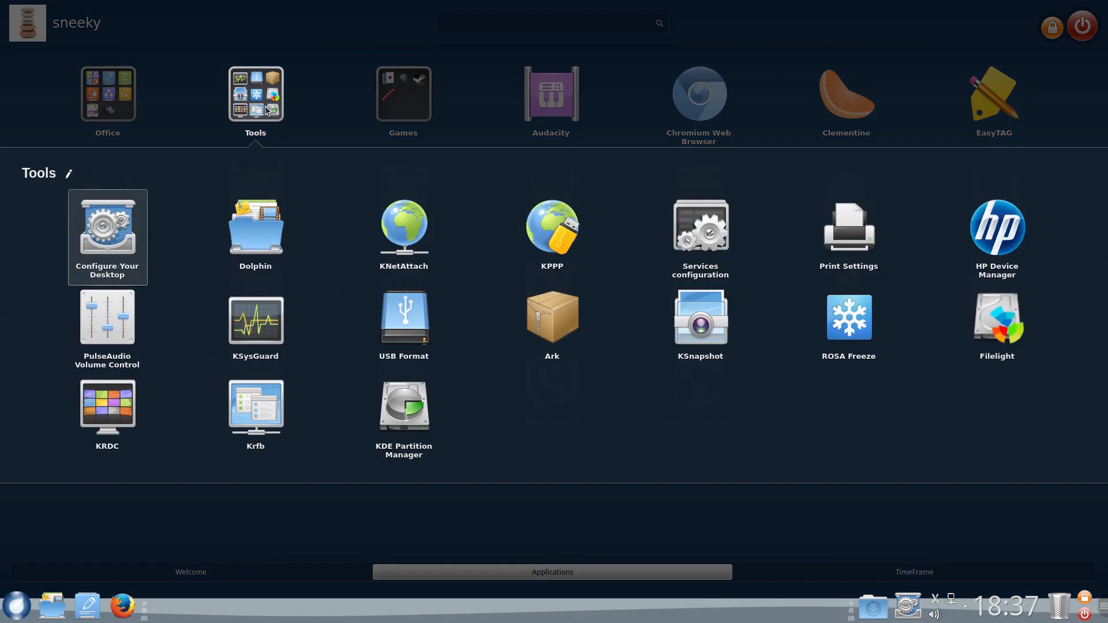
{"action": "mouse_move", "coordinate": [201, 256]}
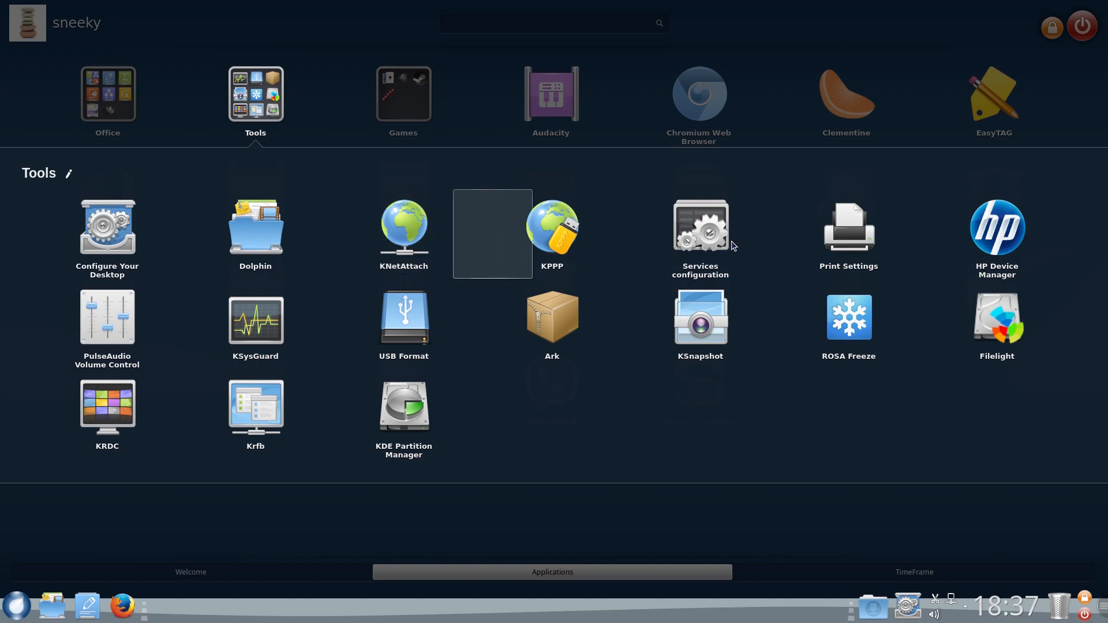
{"action": "mouse_move", "coordinate": [848, 233]}
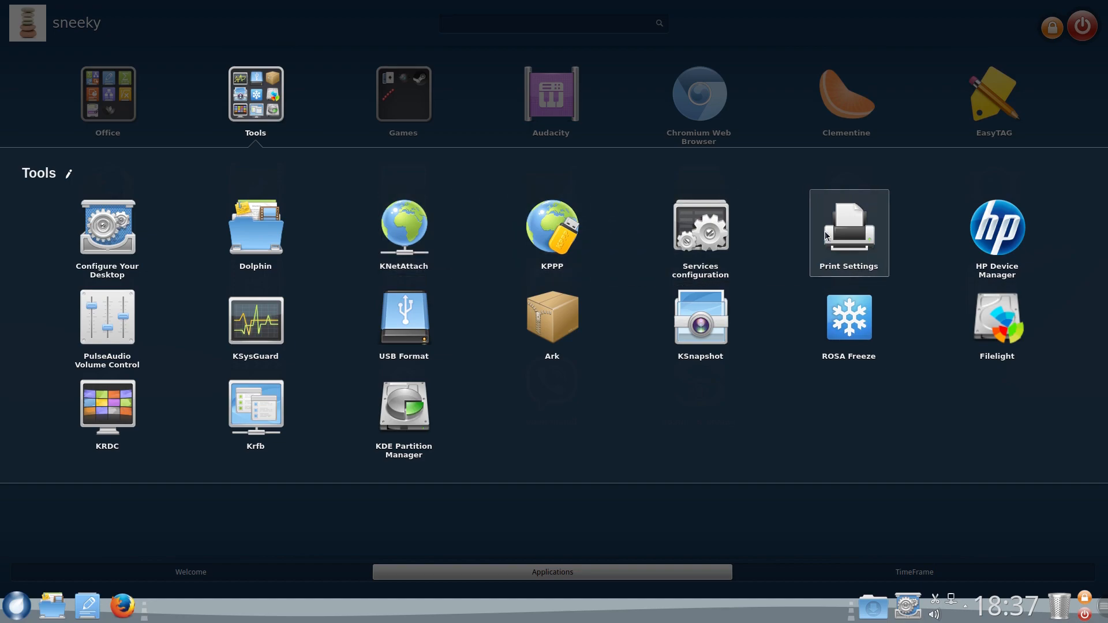
{"action": "mouse_move", "coordinate": [848, 322]}
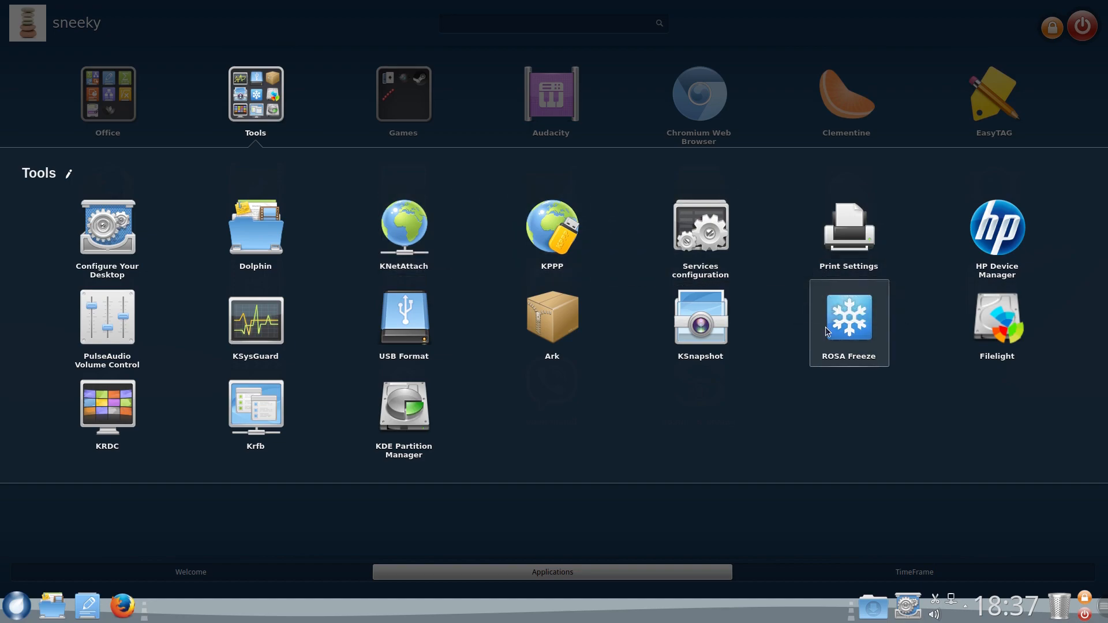
{"action": "mouse_move", "coordinate": [847, 323]}
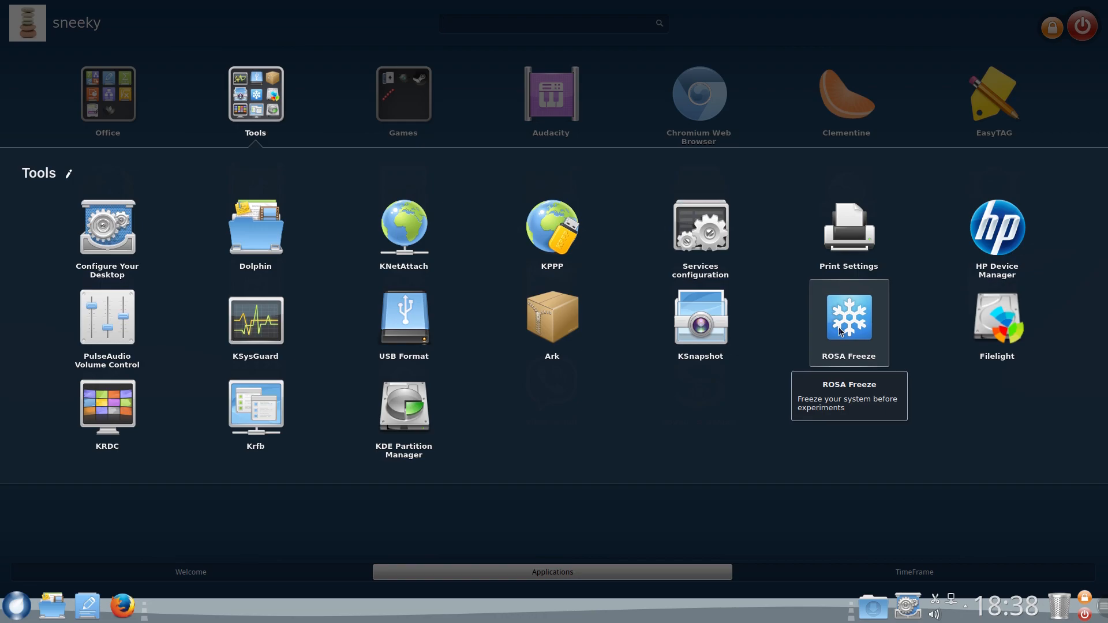
{"action": "mouse_move", "coordinate": [996, 318]}
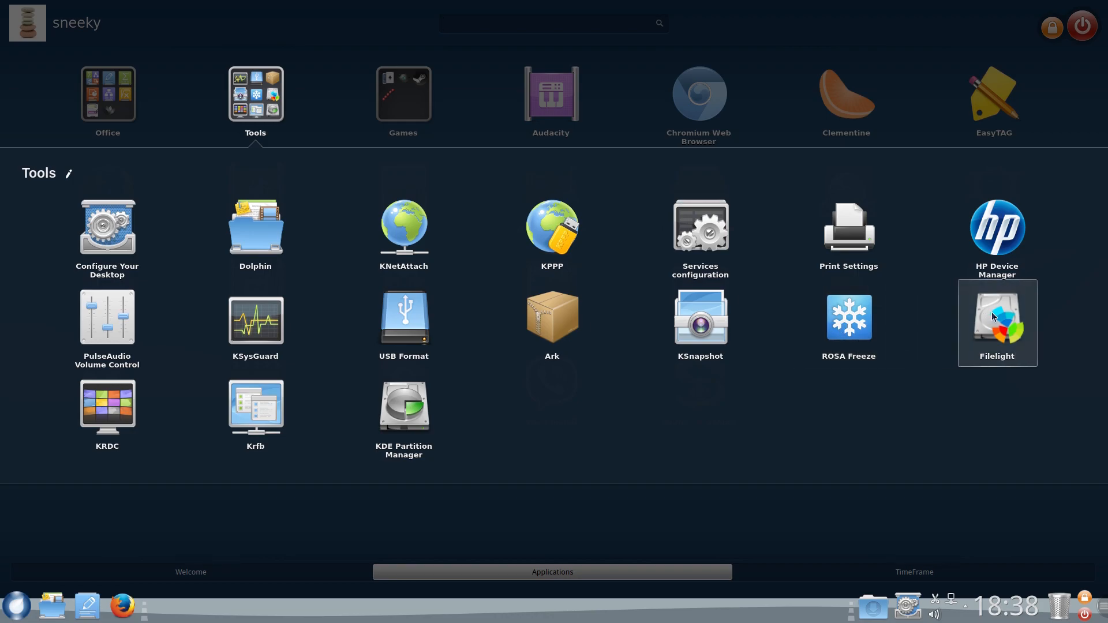
{"action": "mouse_move", "coordinate": [997, 317]}
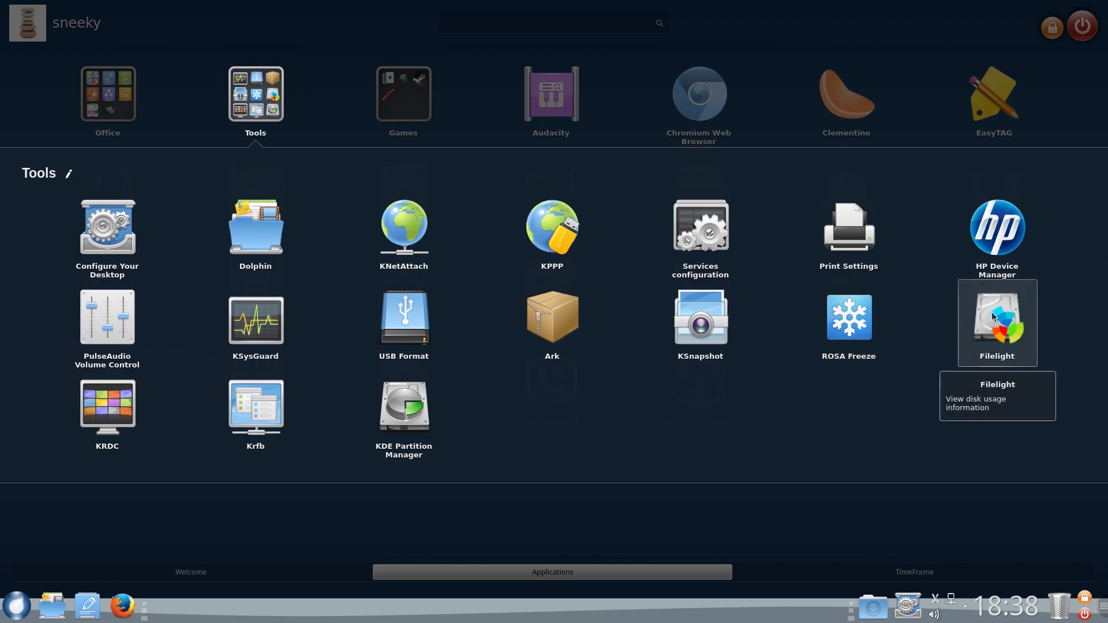
{"action": "mouse_move", "coordinate": [700, 323]}
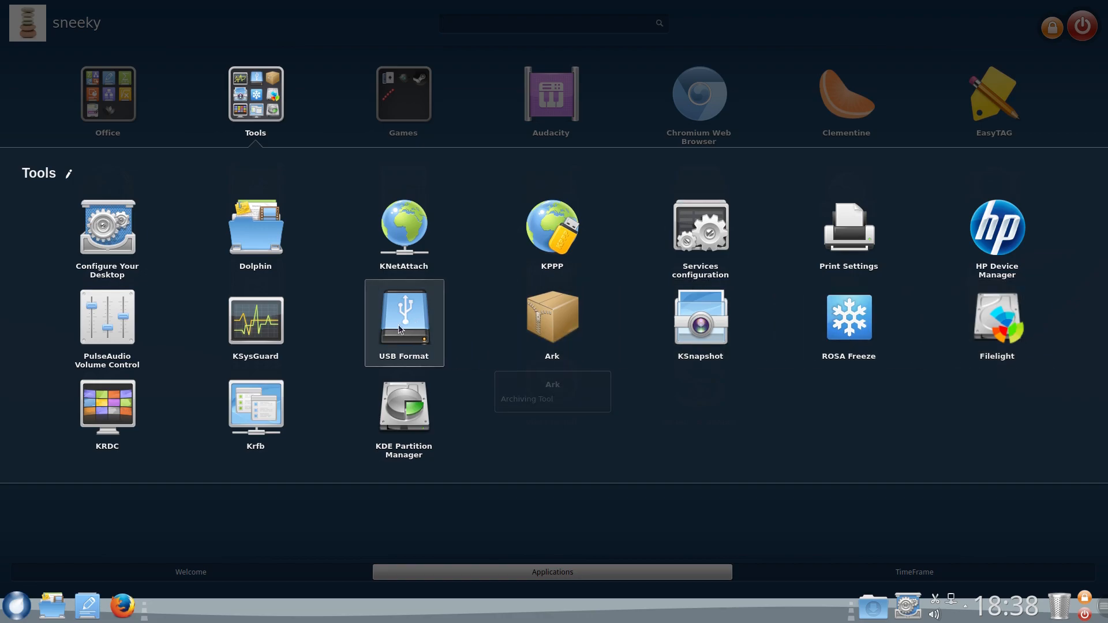
{"action": "mouse_move", "coordinate": [404, 322]}
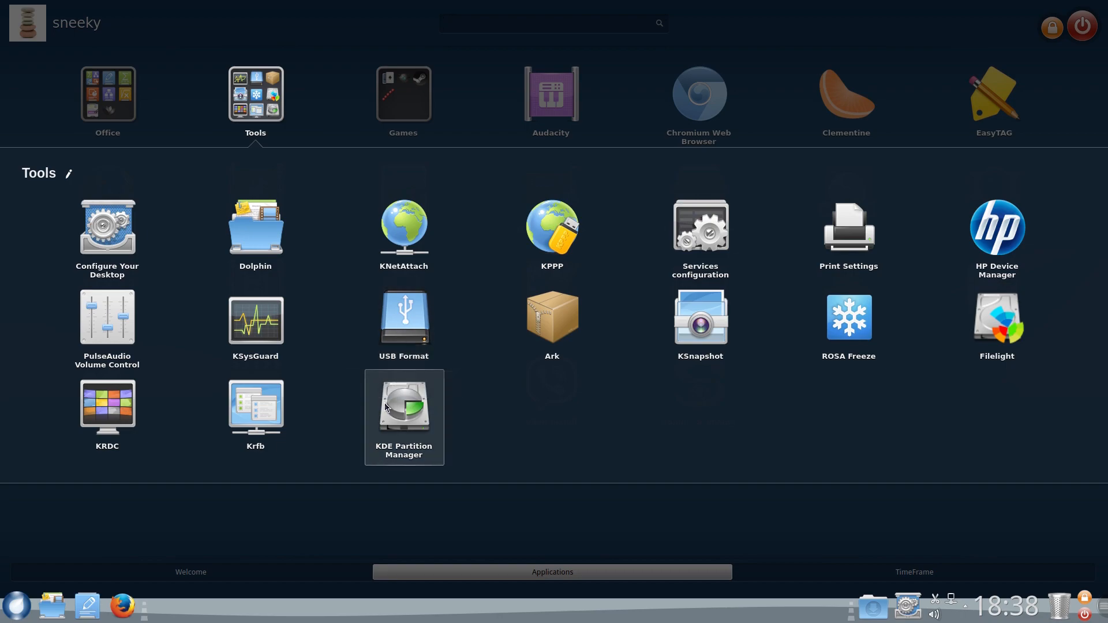
{"action": "mouse_move", "coordinate": [256, 405]}
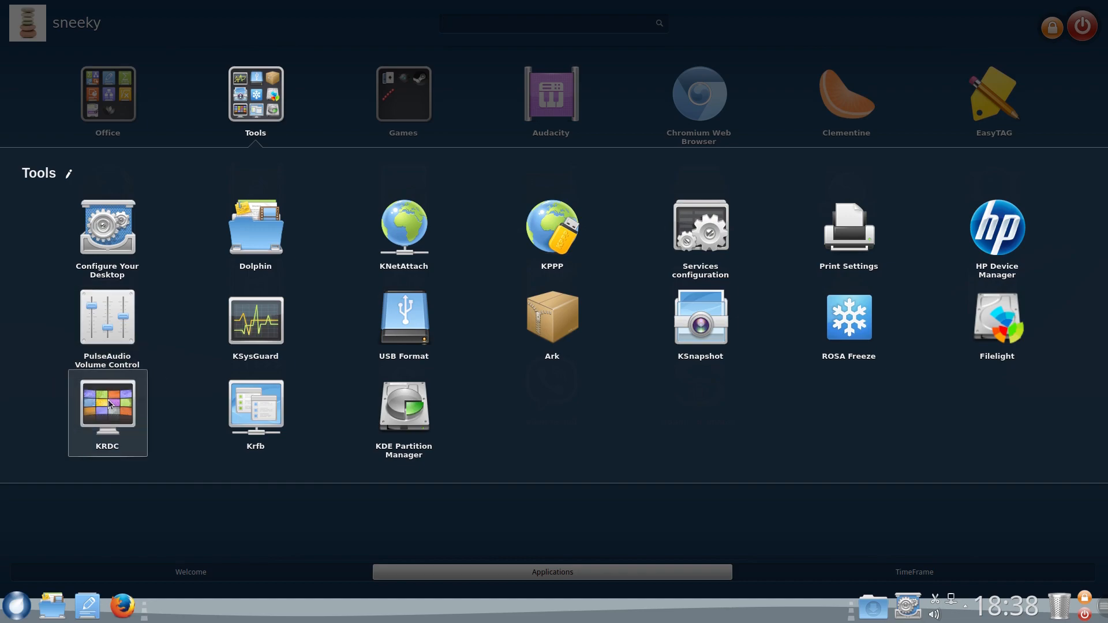
{"action": "mouse_move", "coordinate": [107, 410]}
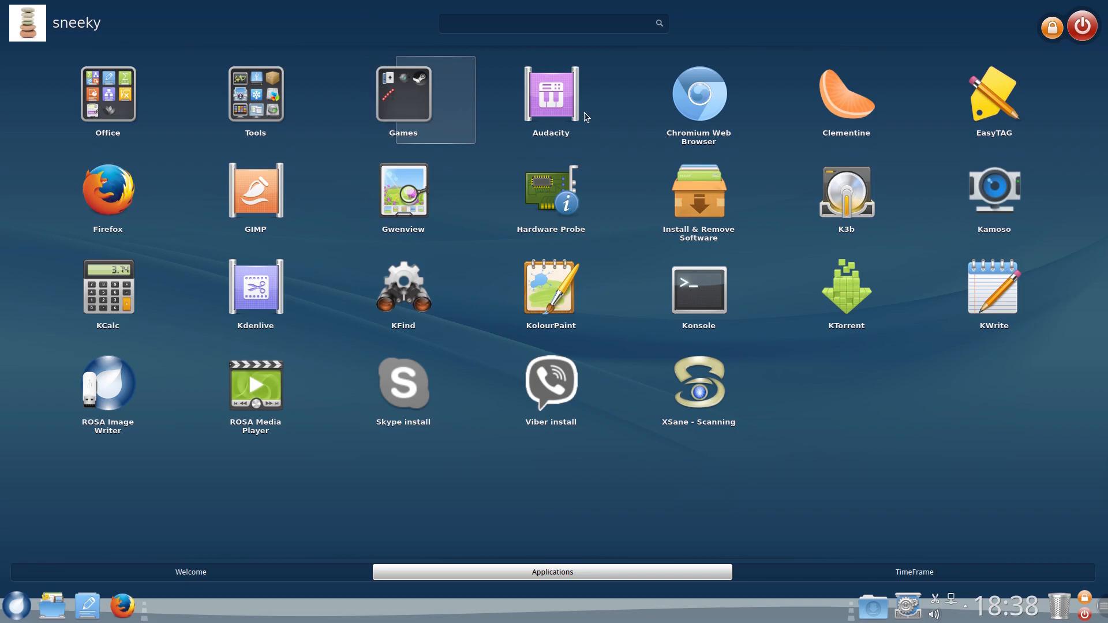
{"action": "mouse_move", "coordinate": [698, 103]}
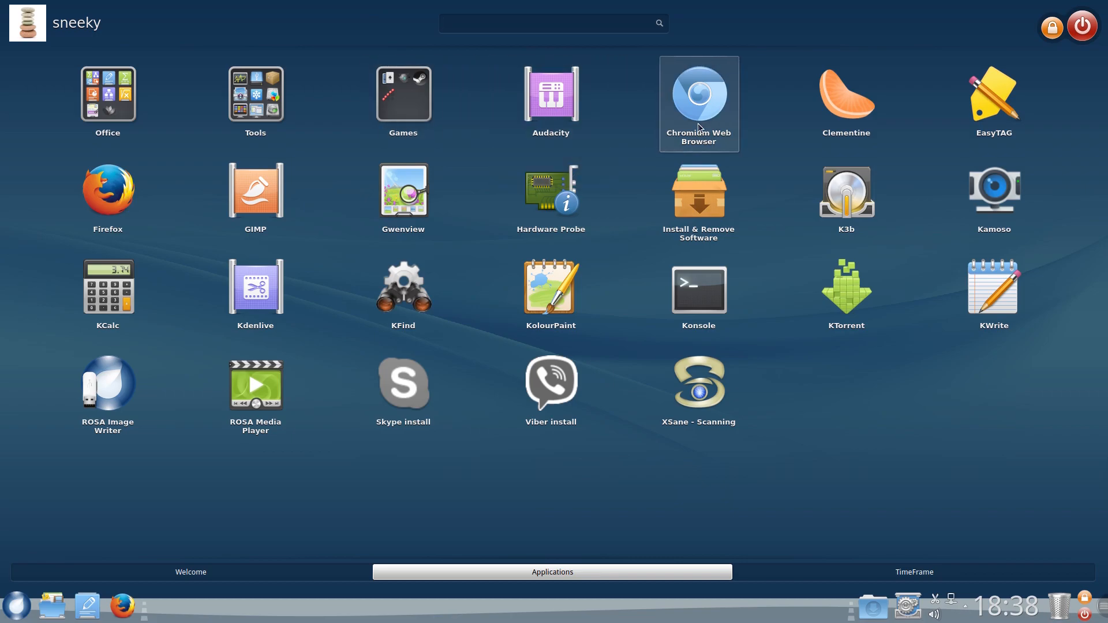
{"action": "mouse_move", "coordinate": [845, 98]}
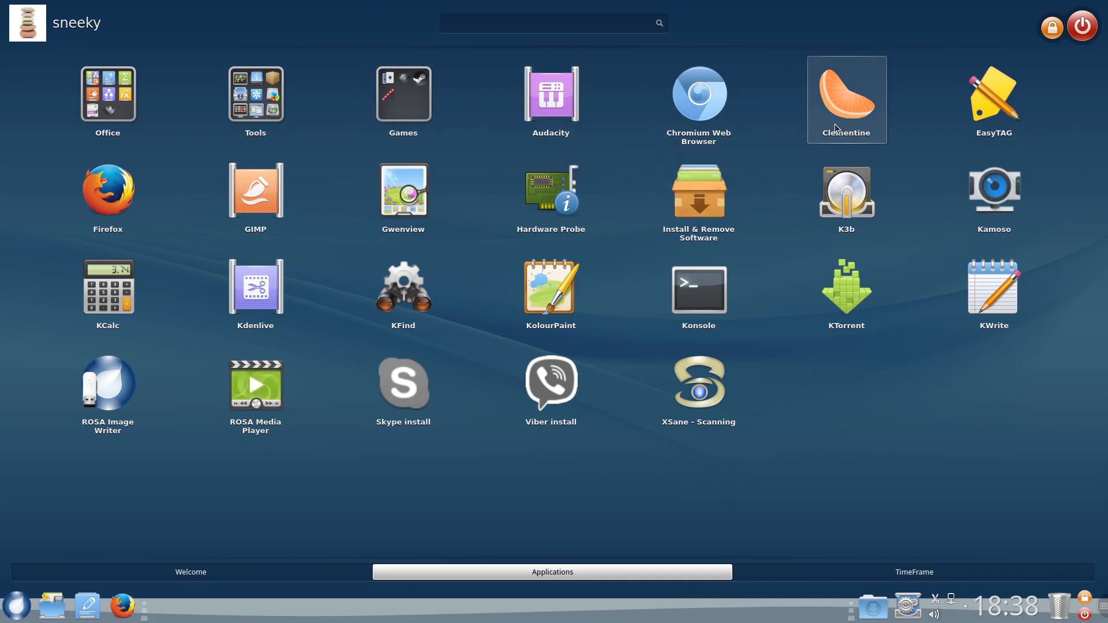
{"action": "mouse_move", "coordinate": [847, 99]}
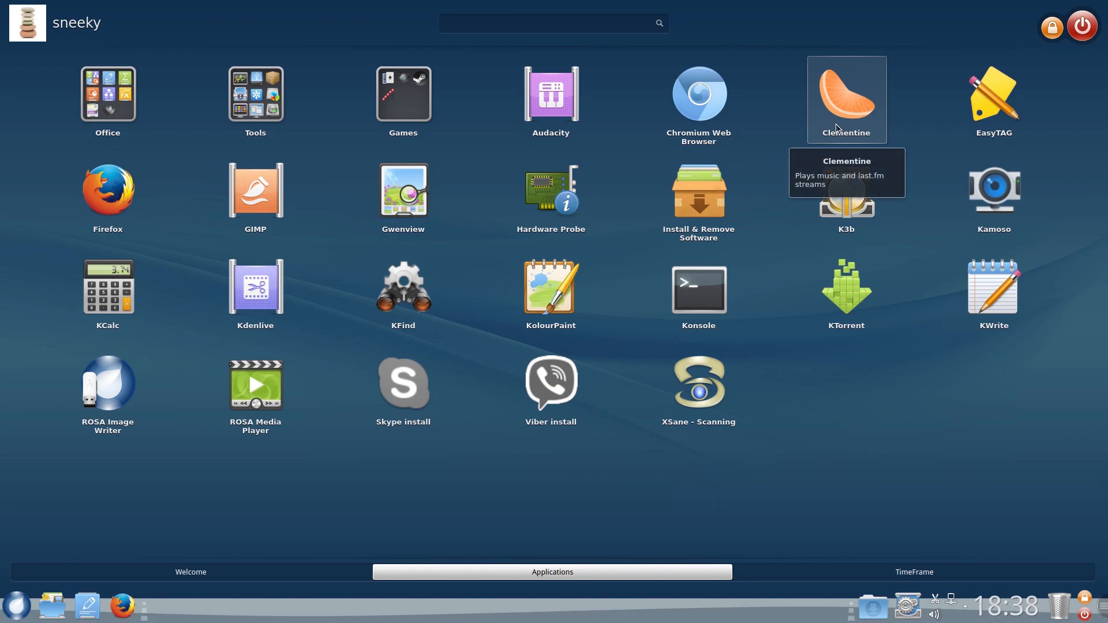
{"action": "mouse_move", "coordinate": [993, 99]}
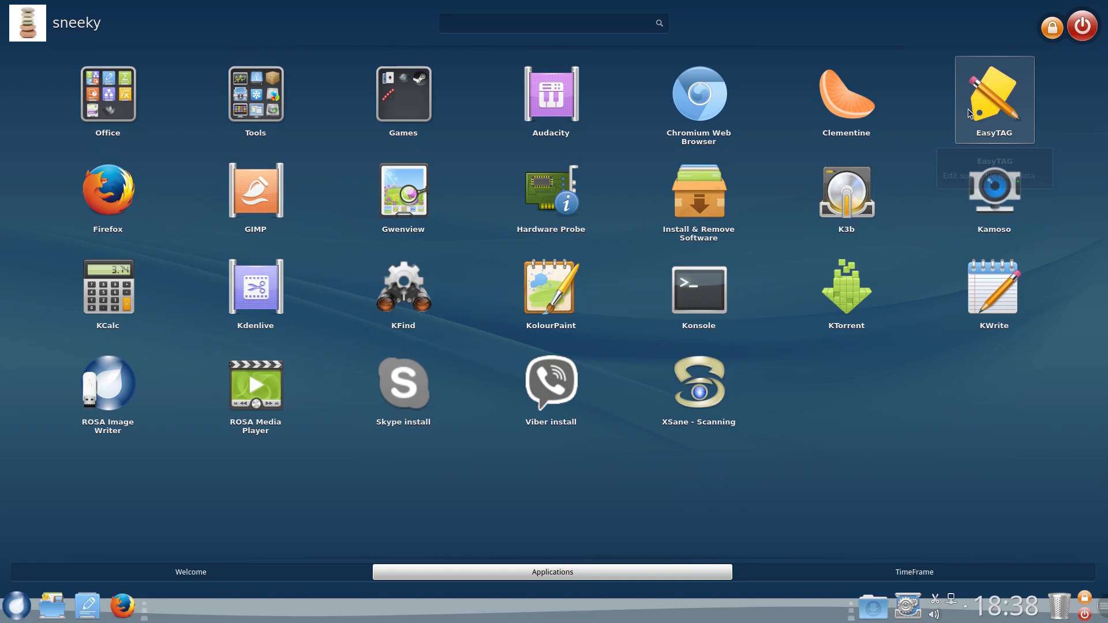
{"action": "mouse_move", "coordinate": [993, 99]}
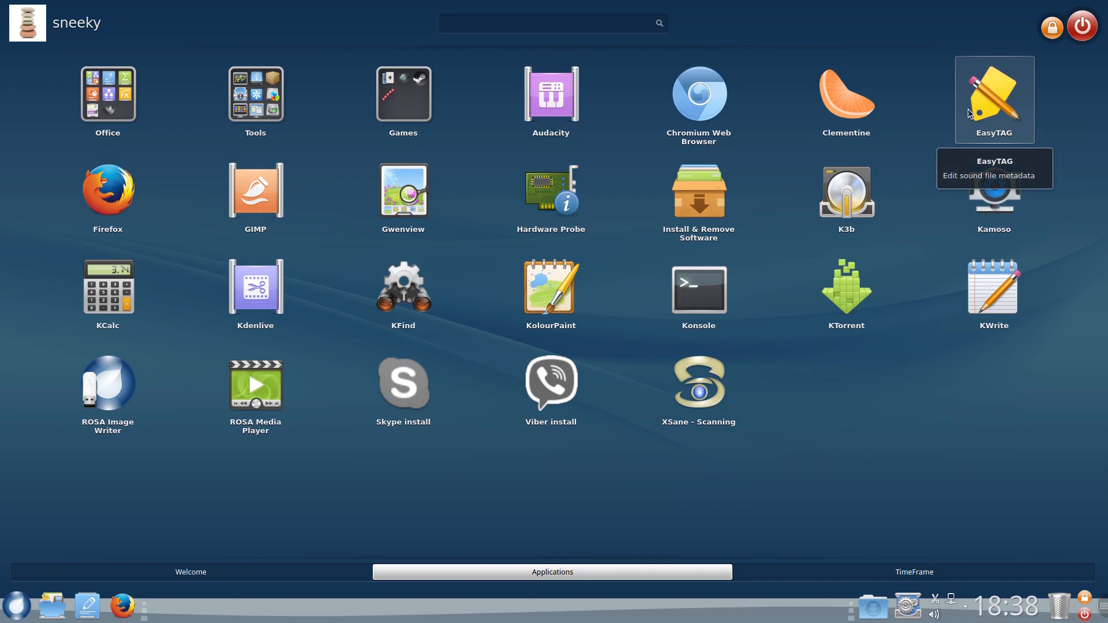
{"action": "mouse_move", "coordinate": [255, 195]}
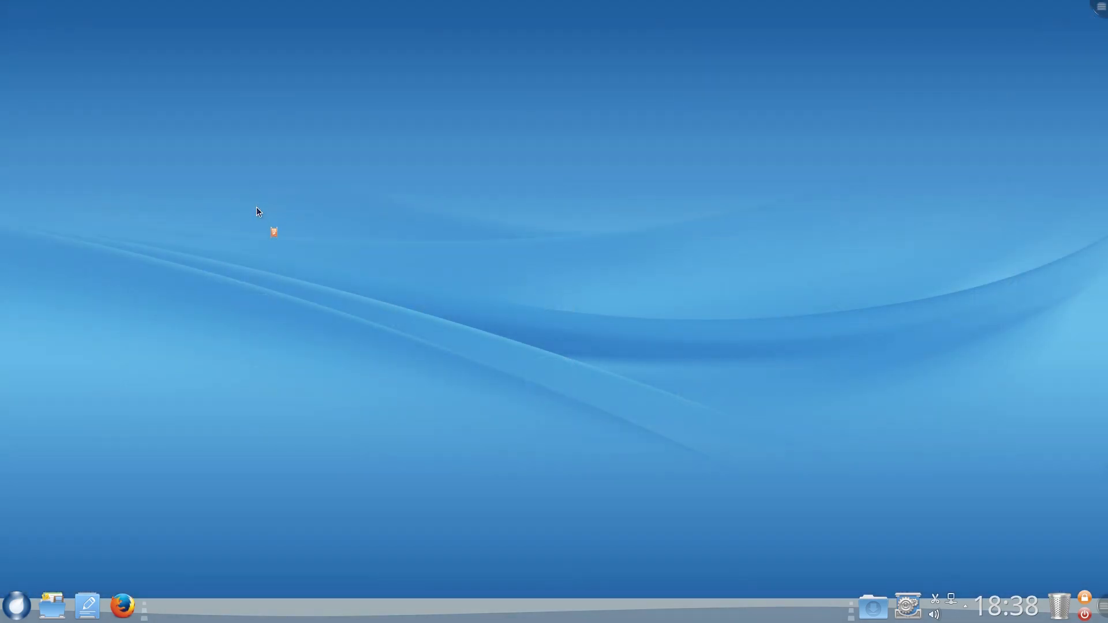
Step: Close the launcher to the desktop and reopen it on the Welcome page
{"action": "double_click", "coordinate": [274, 232]}
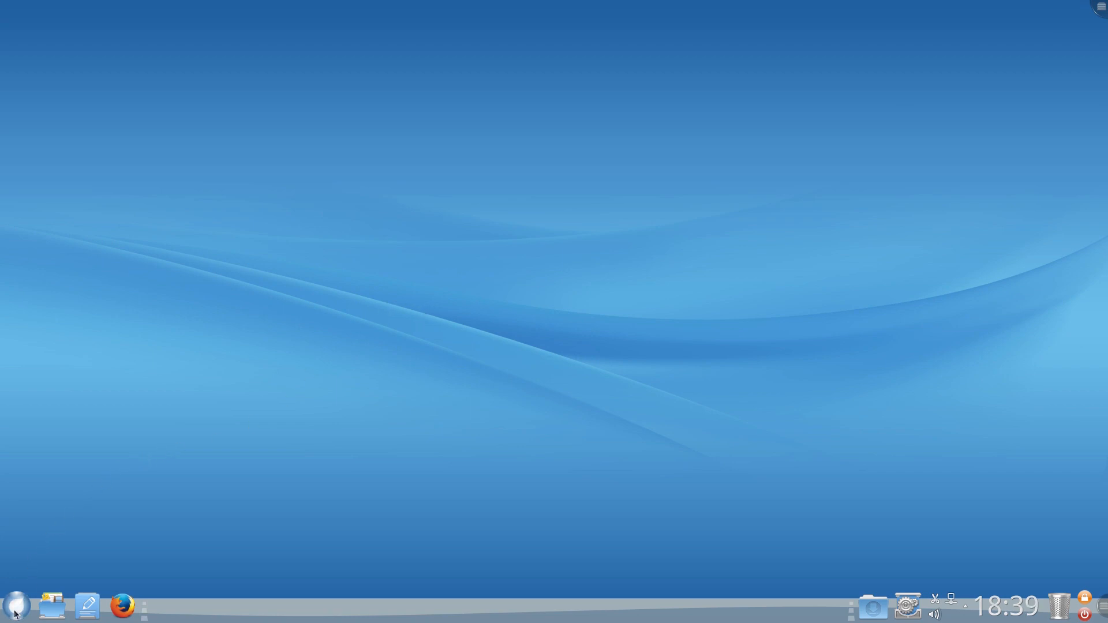
{"action": "left_click", "coordinate": [13, 607]}
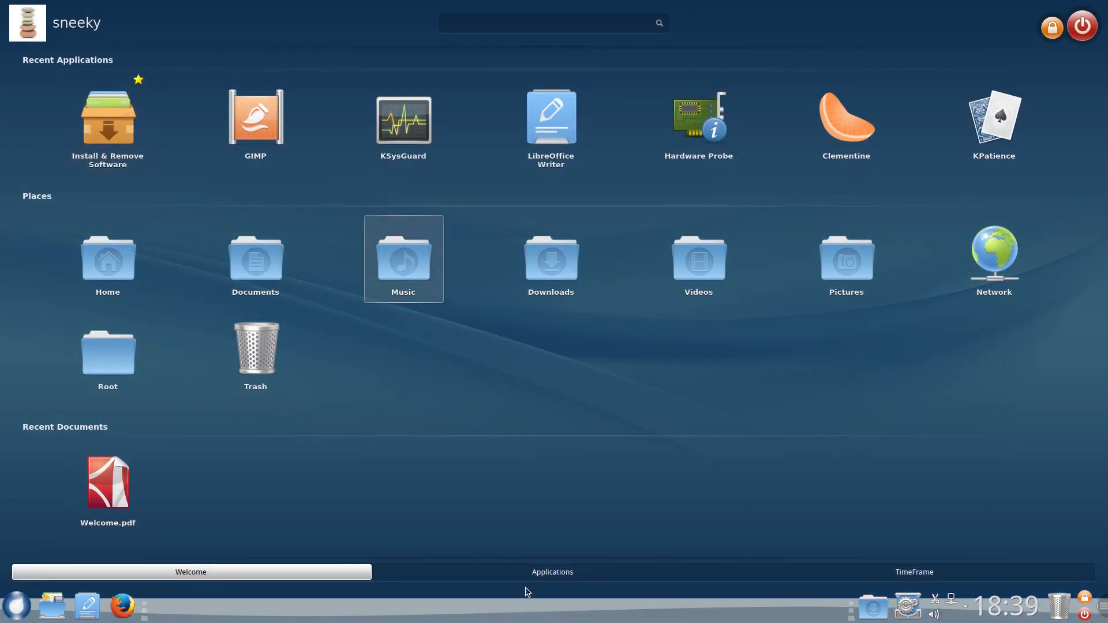
Step: Switch the launcher from Welcome to the Applications tab
{"action": "left_click", "coordinate": [552, 572]}
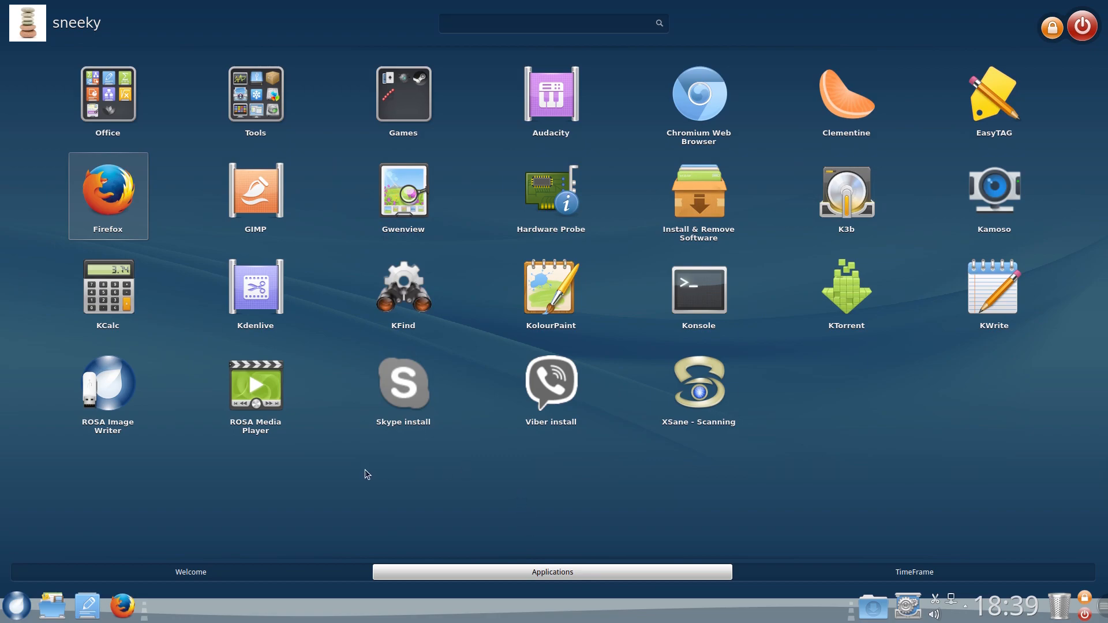
{"action": "mouse_move", "coordinate": [846, 195]}
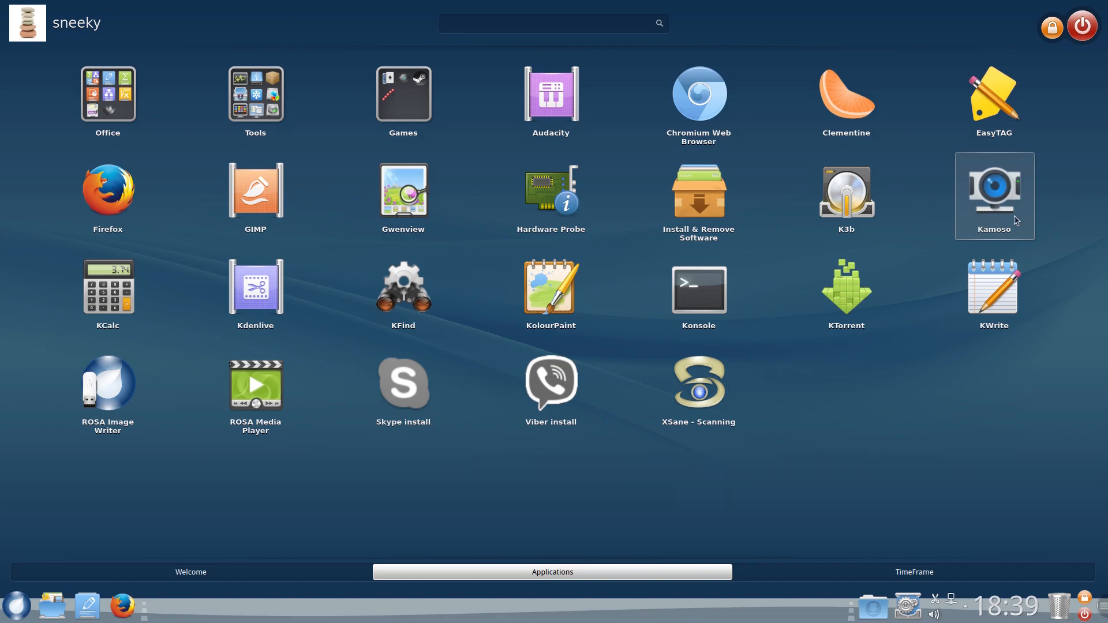
{"action": "mouse_move", "coordinate": [698, 293]}
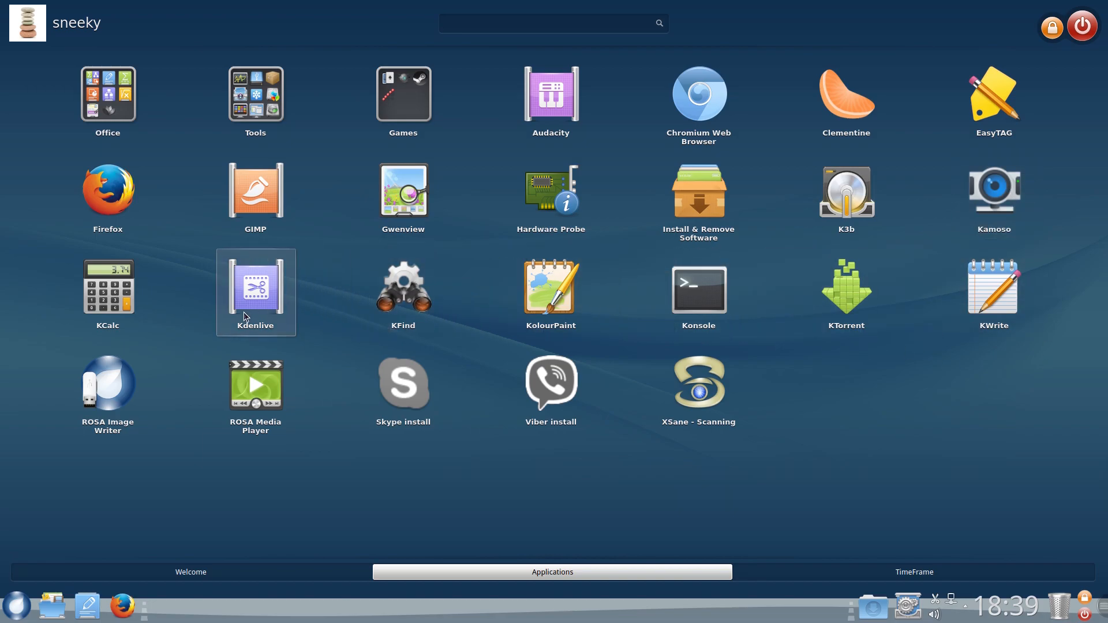
{"action": "mouse_move", "coordinate": [256, 292]}
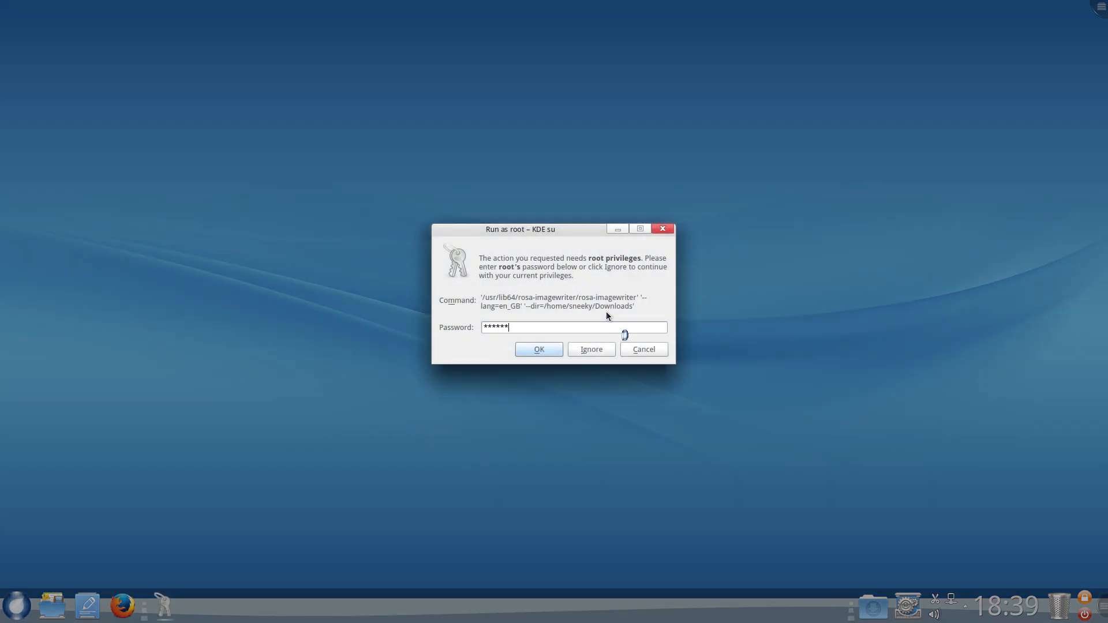
Step: Confirm the root password to launch ROSA Image Writer, then close its window
{"action": "left_click", "coordinate": [538, 350]}
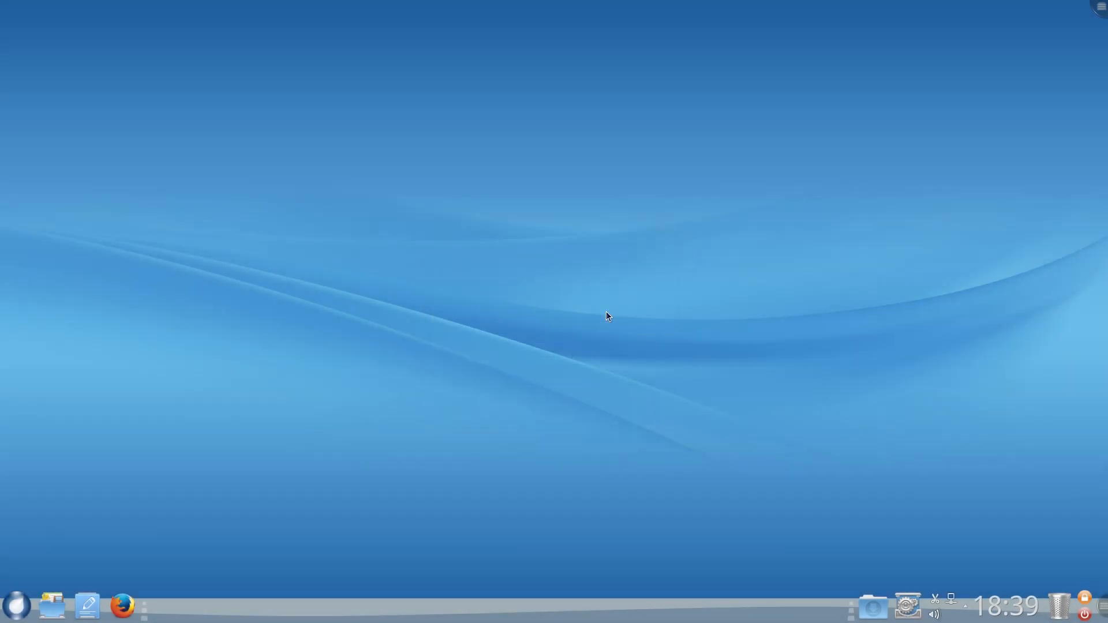
{"action": "left_click", "coordinate": [162, 607]}
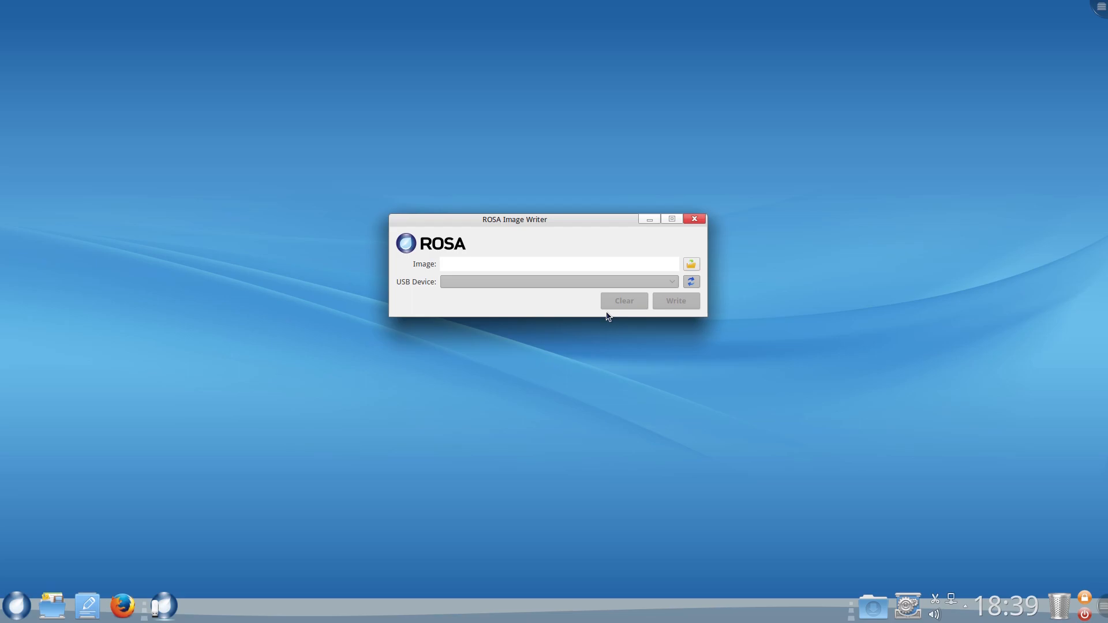
{"action": "mouse_move", "coordinate": [693, 230]}
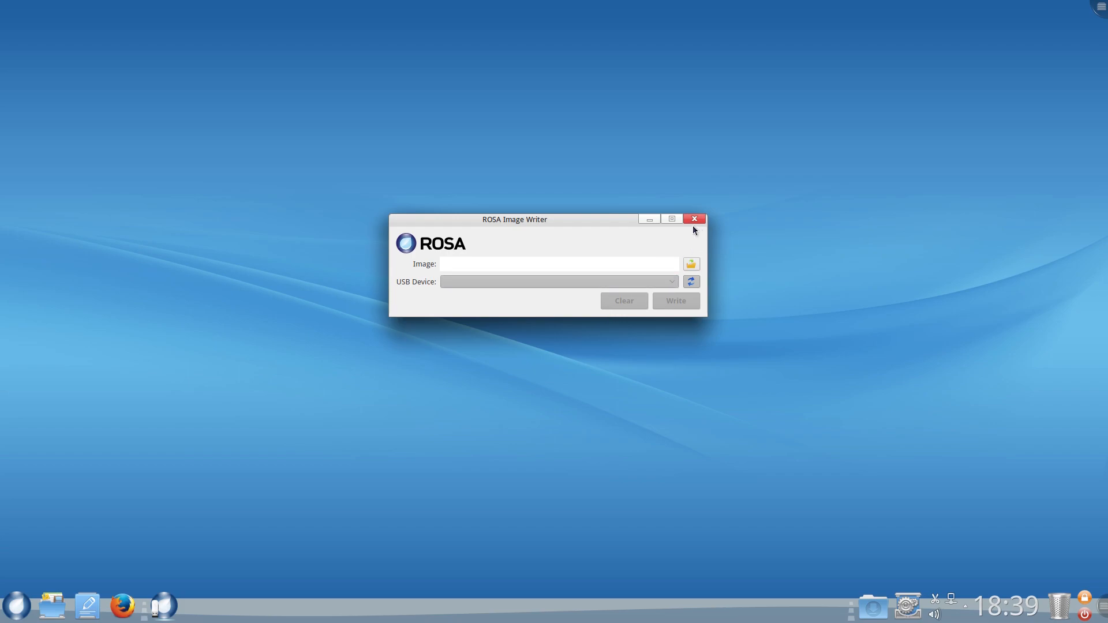
{"action": "left_click", "coordinate": [693, 218]}
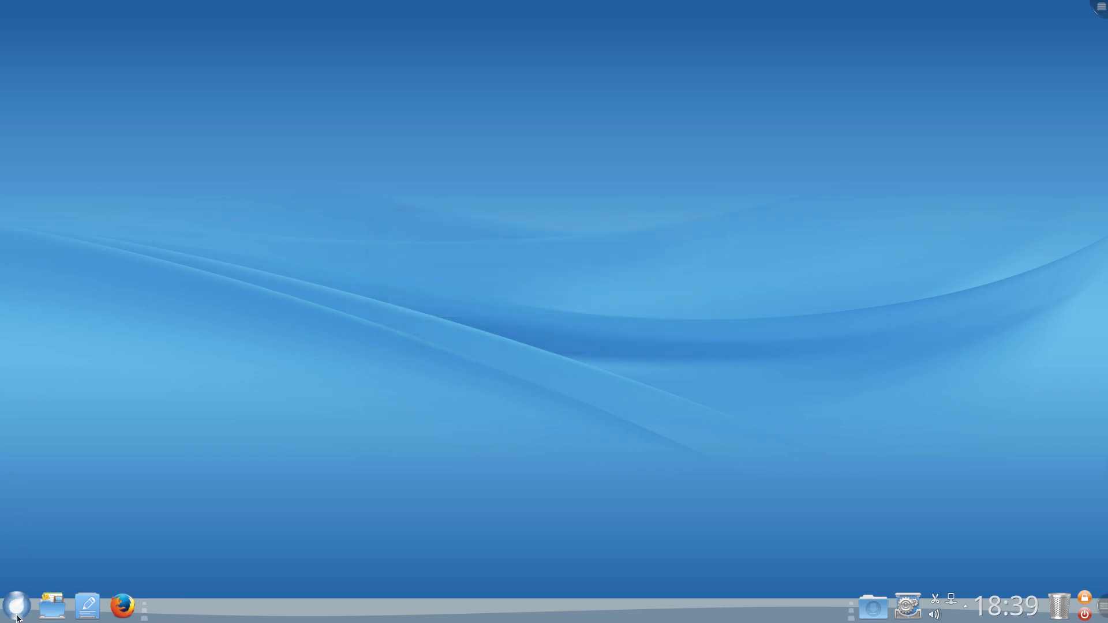
Step: Reopen the ROSA launcher on its Applications tab
{"action": "left_click", "coordinate": [15, 607]}
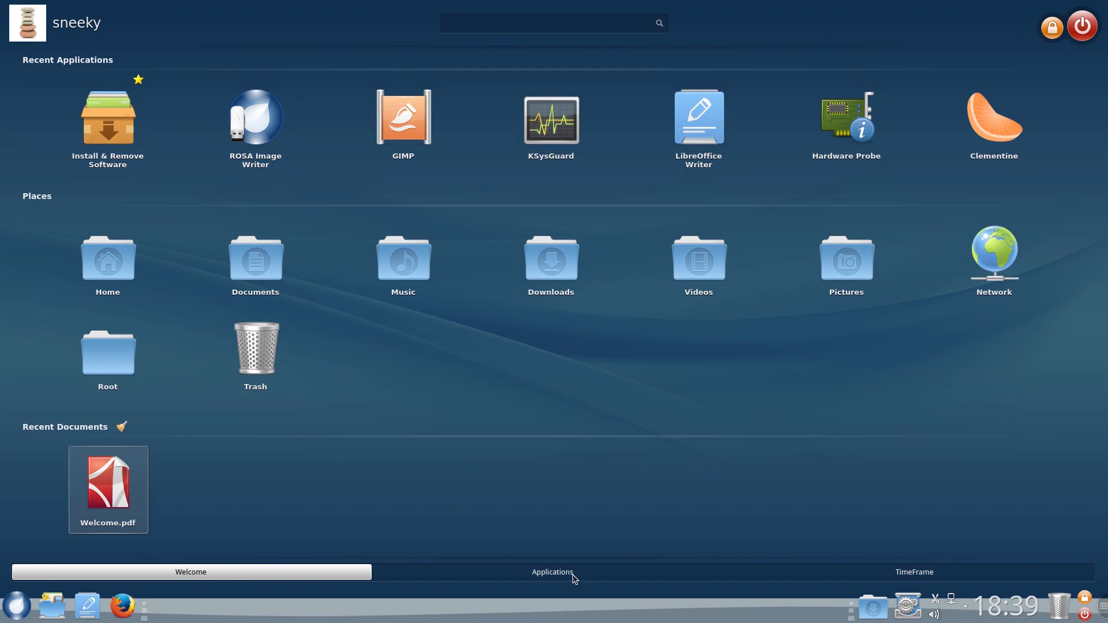
{"action": "left_click", "coordinate": [551, 572]}
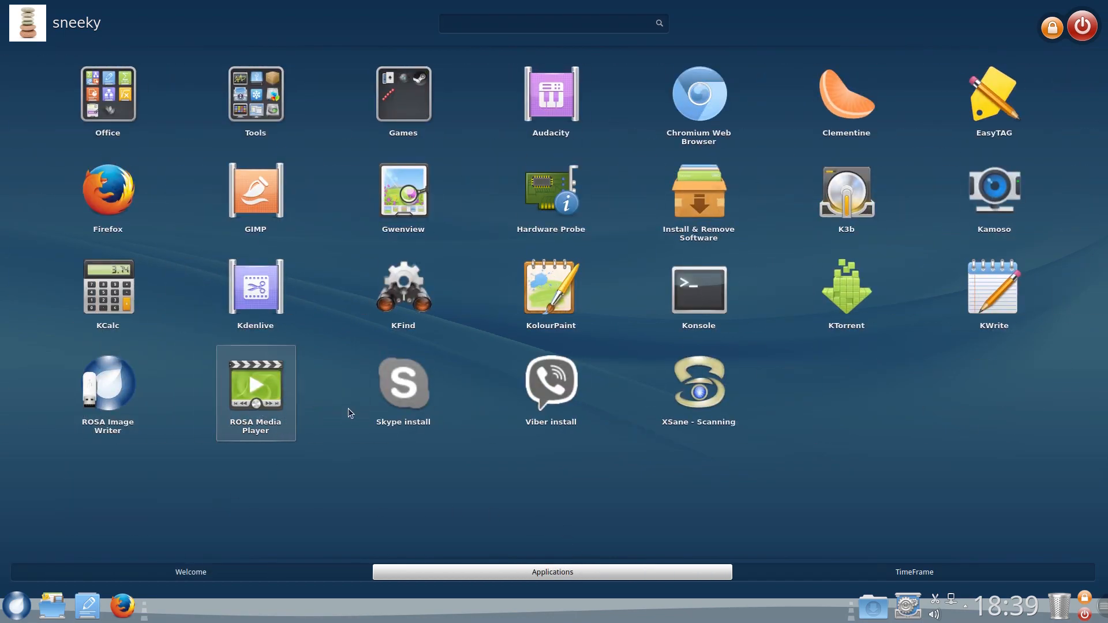
{"action": "mouse_move", "coordinate": [403, 388]}
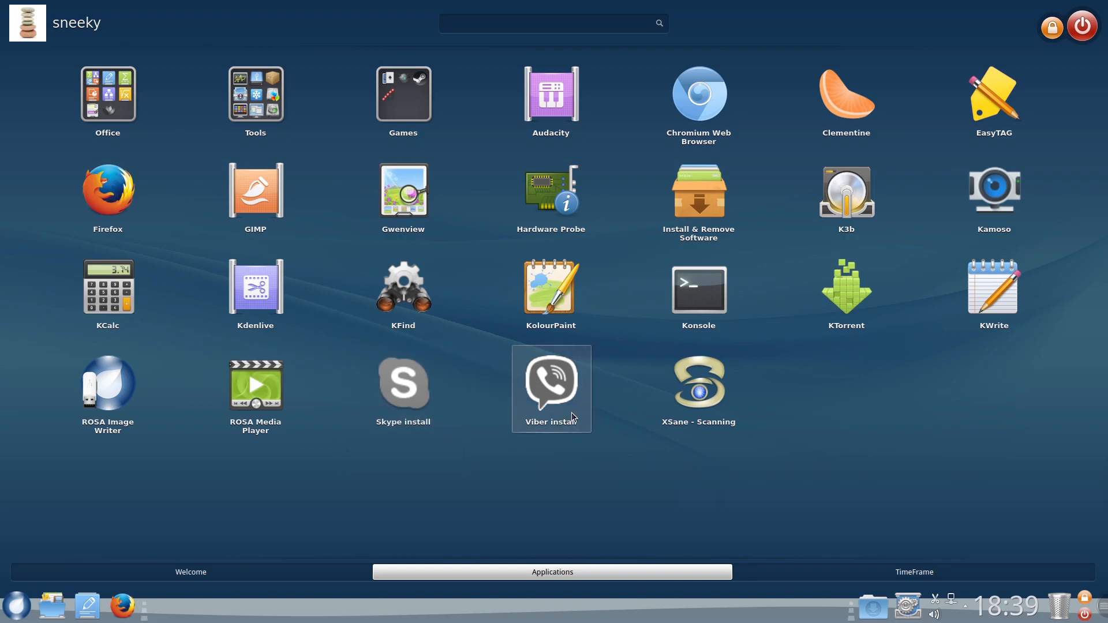
{"action": "mouse_move", "coordinate": [550, 388]}
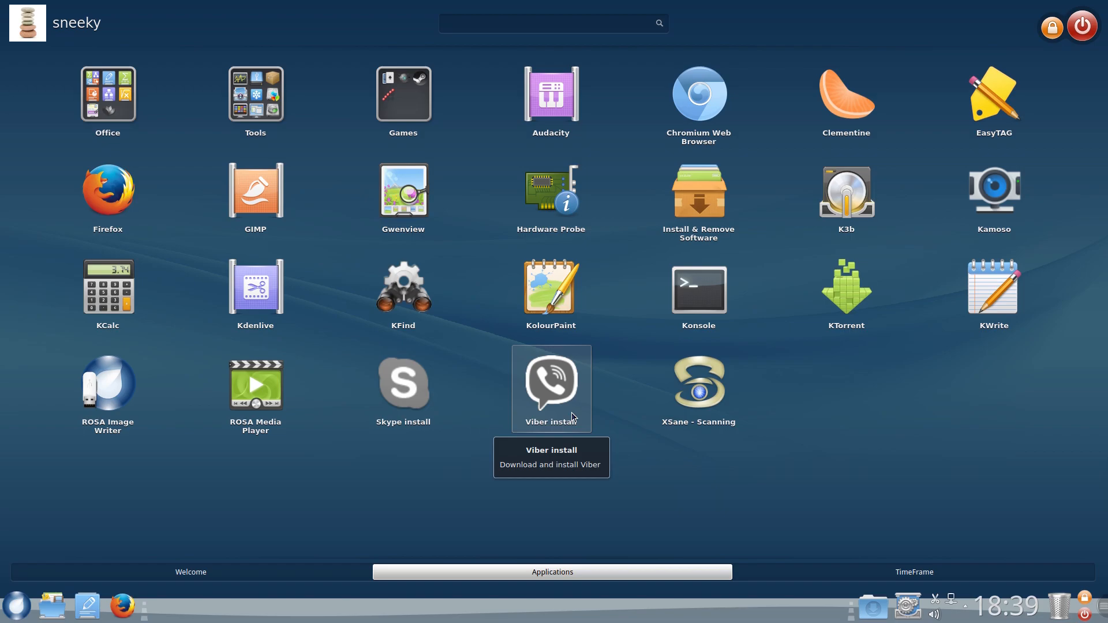
{"action": "mouse_move", "coordinate": [699, 388]}
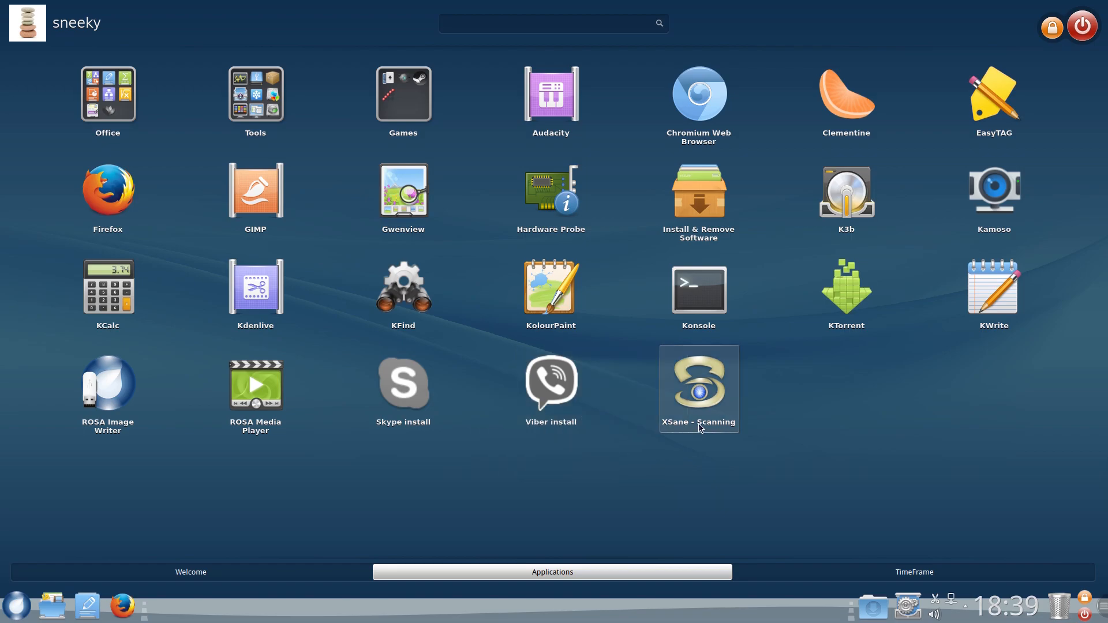
Step: Show Social Networking Sites in TimeFrame, offering Facebook and VK logins
{"action": "left_click", "coordinate": [913, 572]}
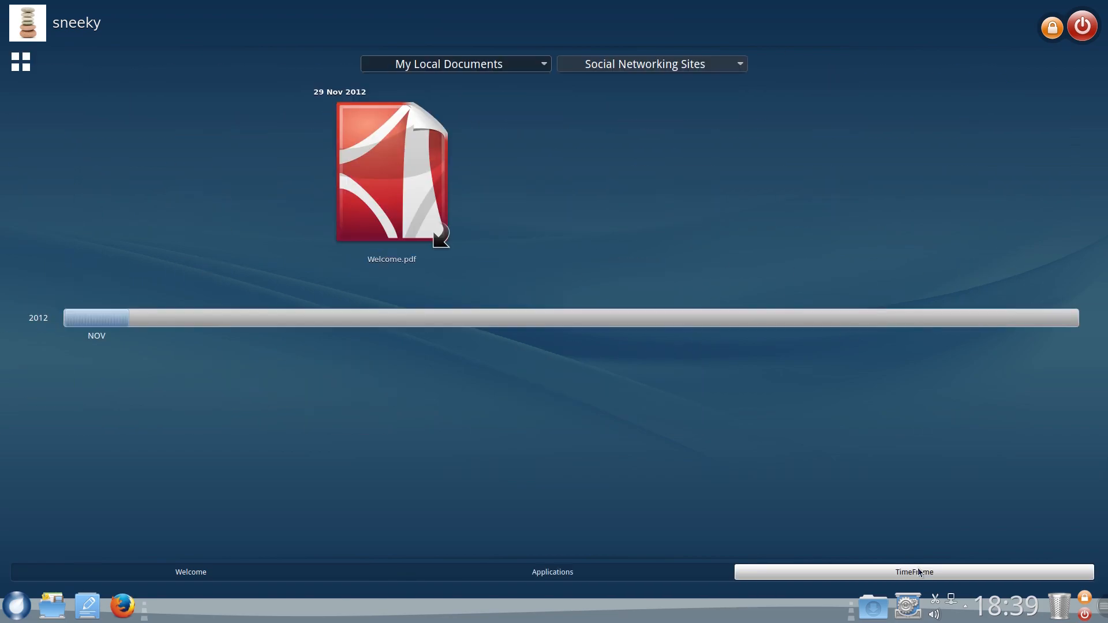
{"action": "mouse_move", "coordinate": [633, 78]}
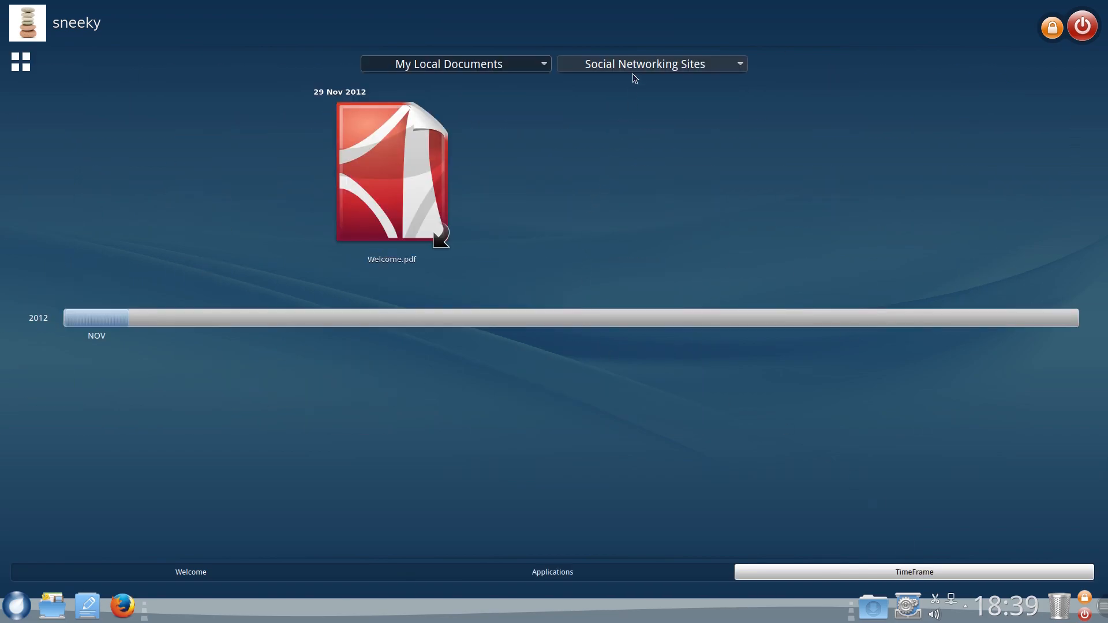
{"action": "left_click", "coordinate": [645, 63]}
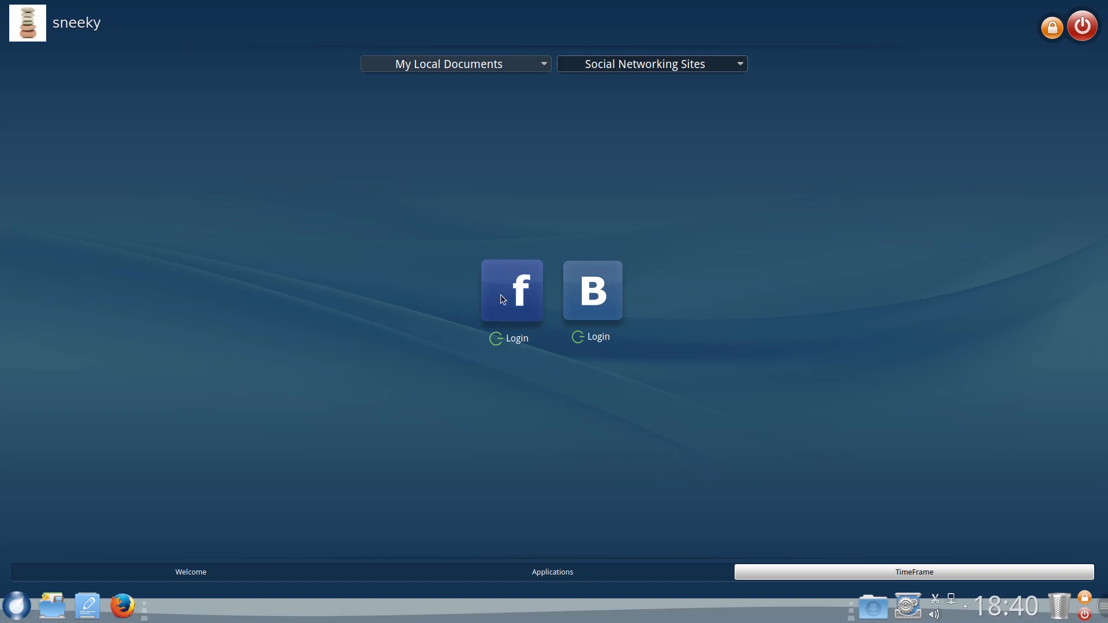
{"action": "mouse_move", "coordinate": [592, 290]}
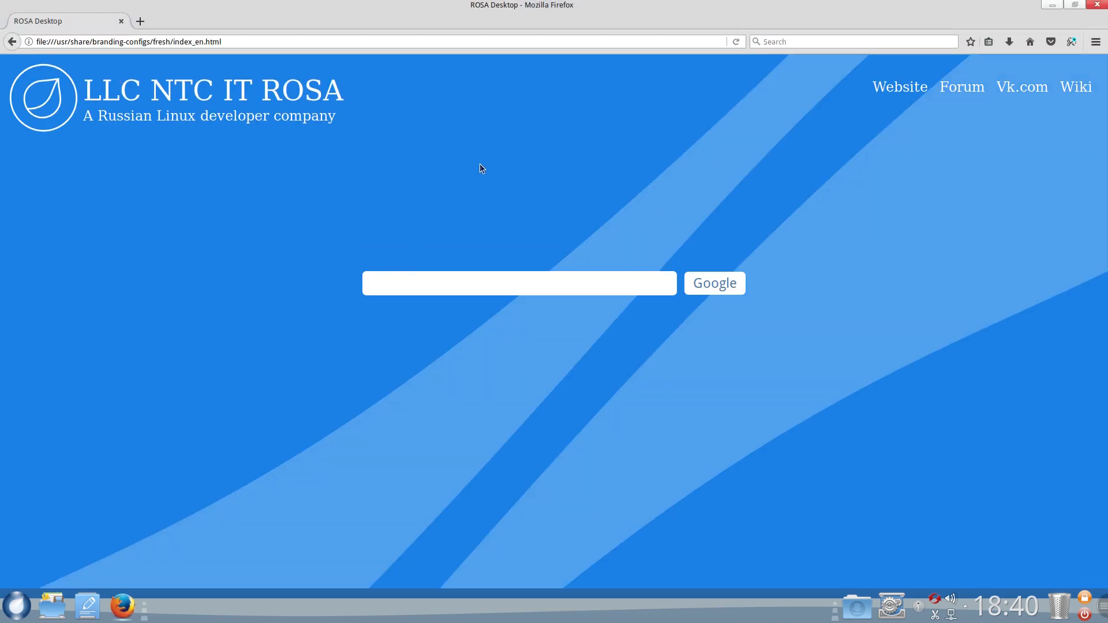
{"action": "mouse_move", "coordinate": [899, 87]}
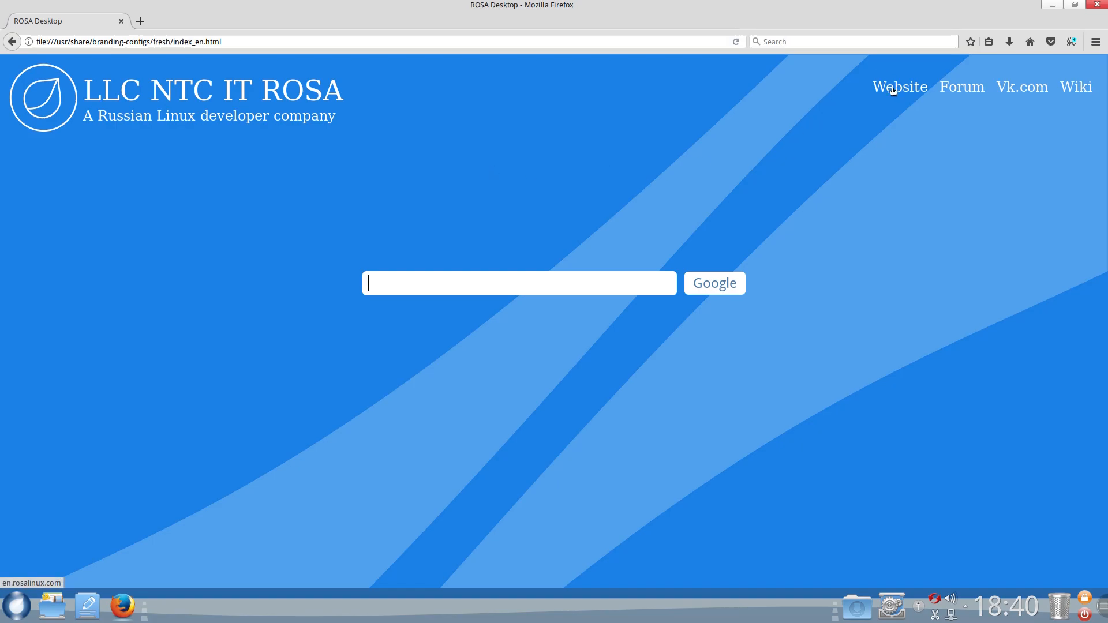
Step: Follow the Website link to the en.rosalinux.com homepage
{"action": "left_click", "coordinate": [898, 87]}
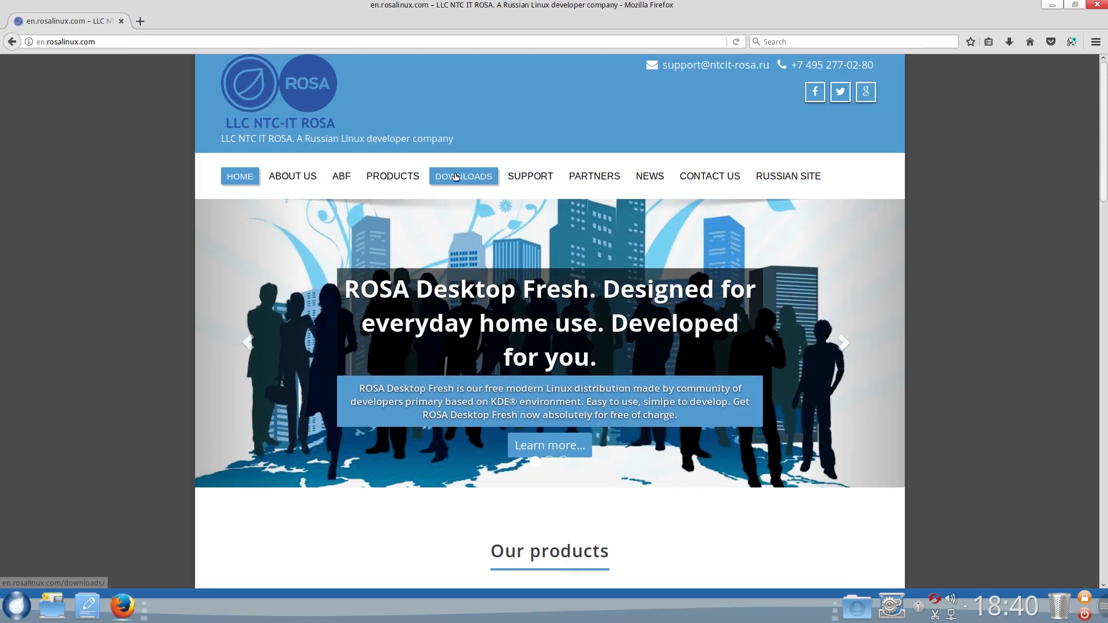
Step: Browse the Downloads page's Desktop Fresh R10, R9 and R8 ISOs, then close Firefox
{"action": "left_click", "coordinate": [464, 176]}
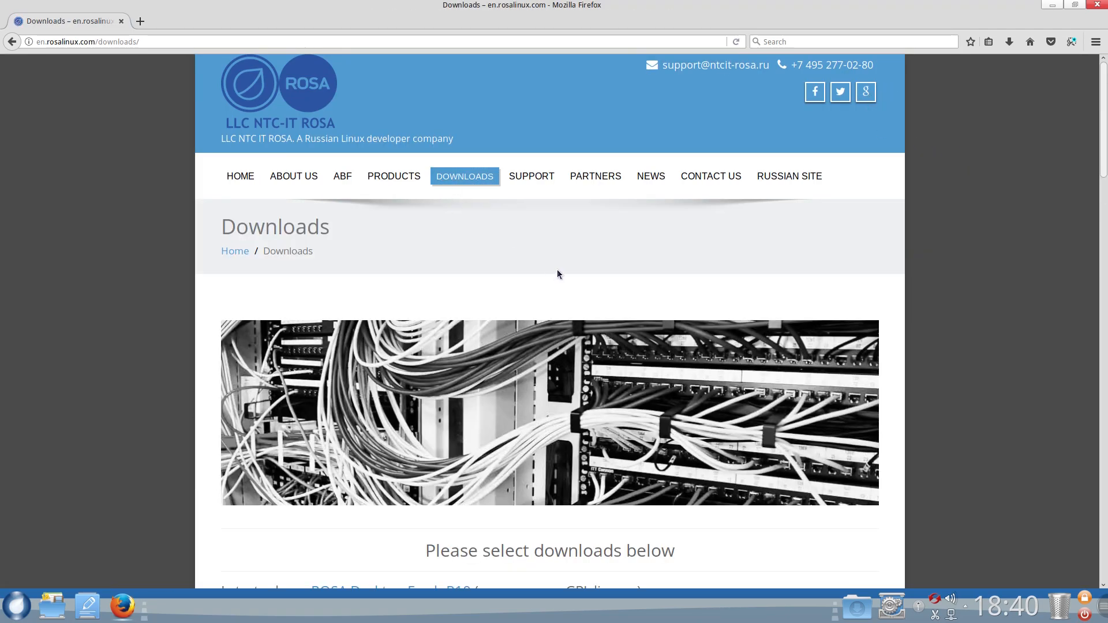
{"action": "scroll", "scroll_direction": "down", "scroll_amount": 3}
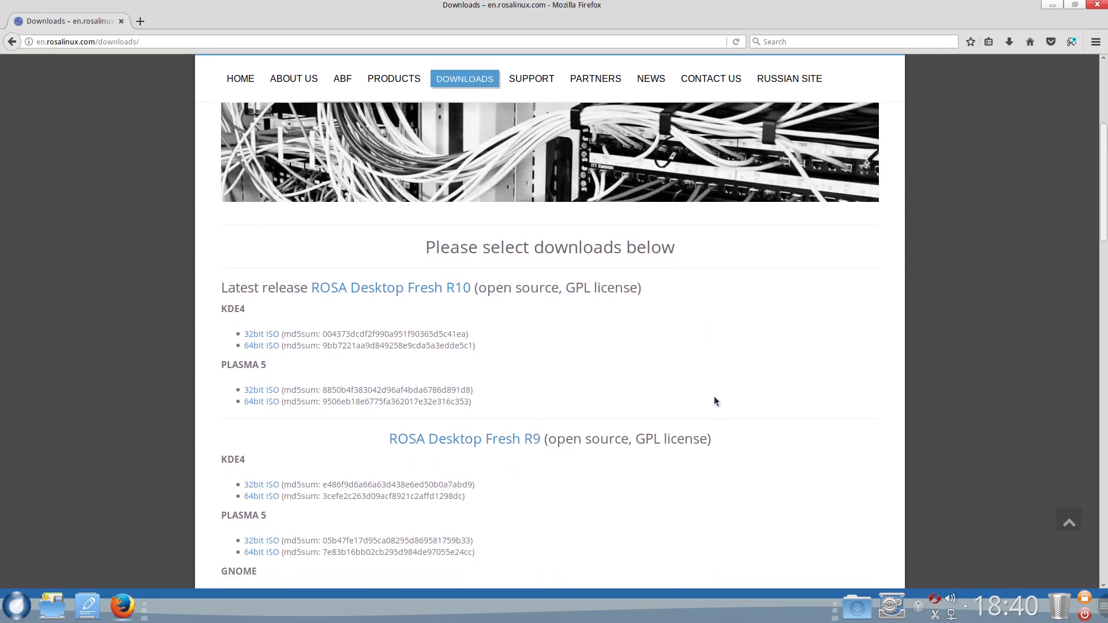
{"action": "scroll", "scroll_direction": "down", "scroll_amount": 3}
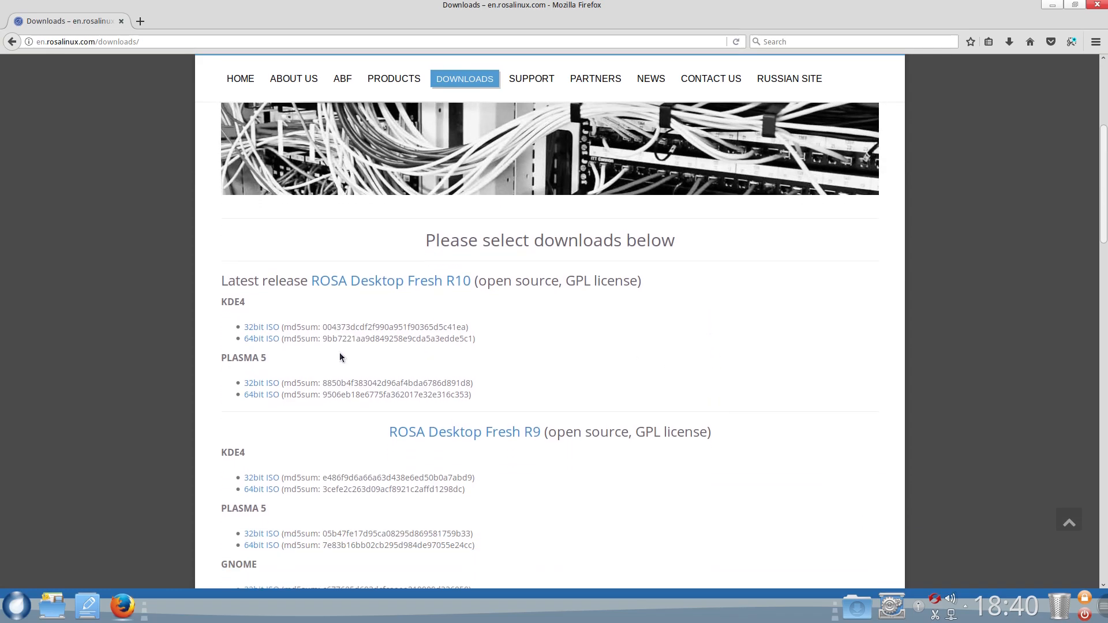
{"action": "scroll", "scroll_direction": "down", "scroll_amount": 3}
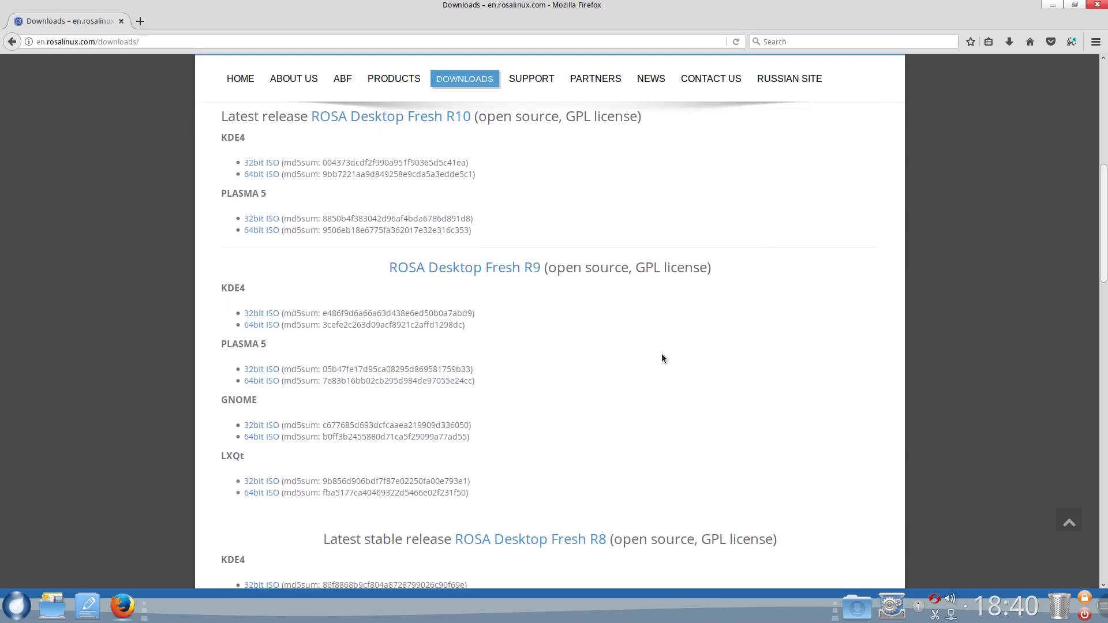
{"action": "mouse_move", "coordinate": [610, 266]}
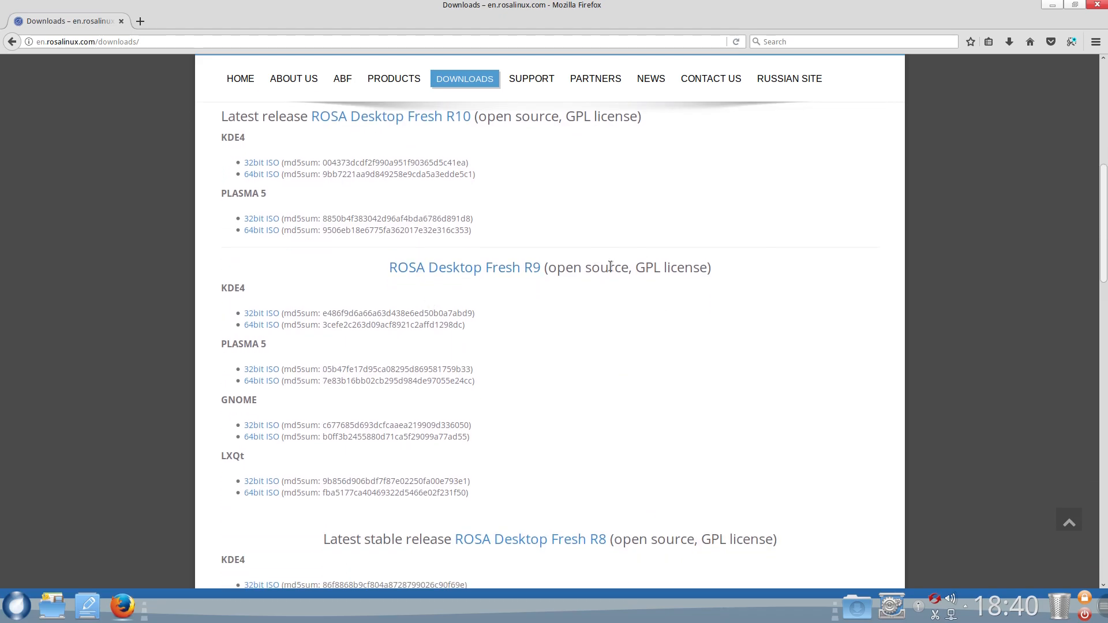
{"action": "scroll", "scroll_direction": "up", "scroll_amount": 3}
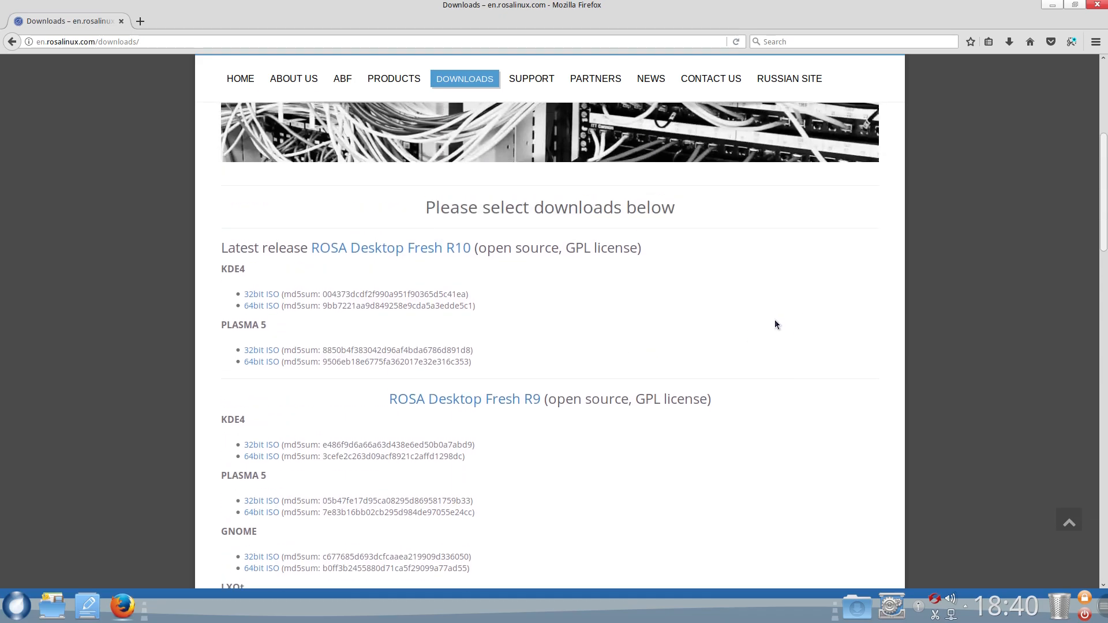
{"action": "scroll", "scroll_direction": "down", "scroll_amount": 3}
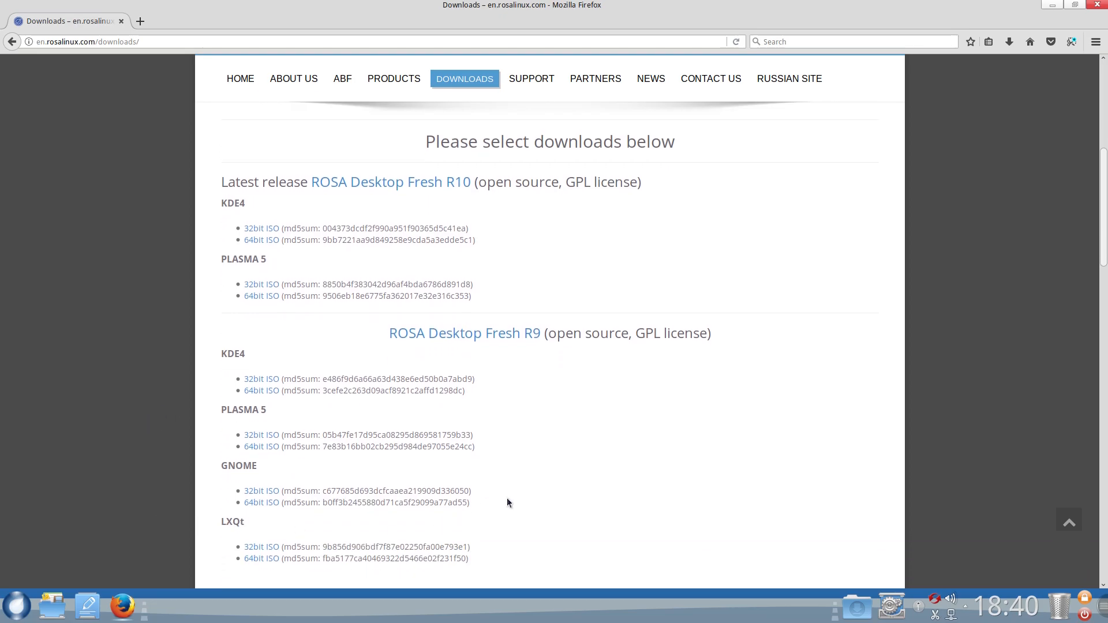
{"action": "scroll", "scroll_direction": "down", "scroll_amount": 3}
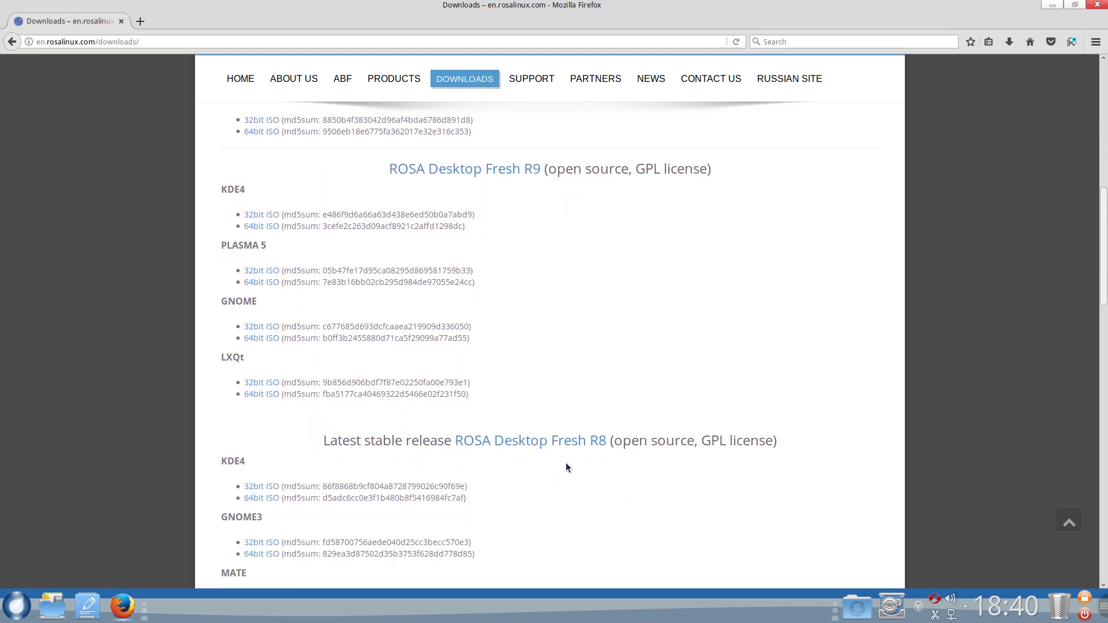
{"action": "scroll", "scroll_direction": "up", "scroll_amount": 3}
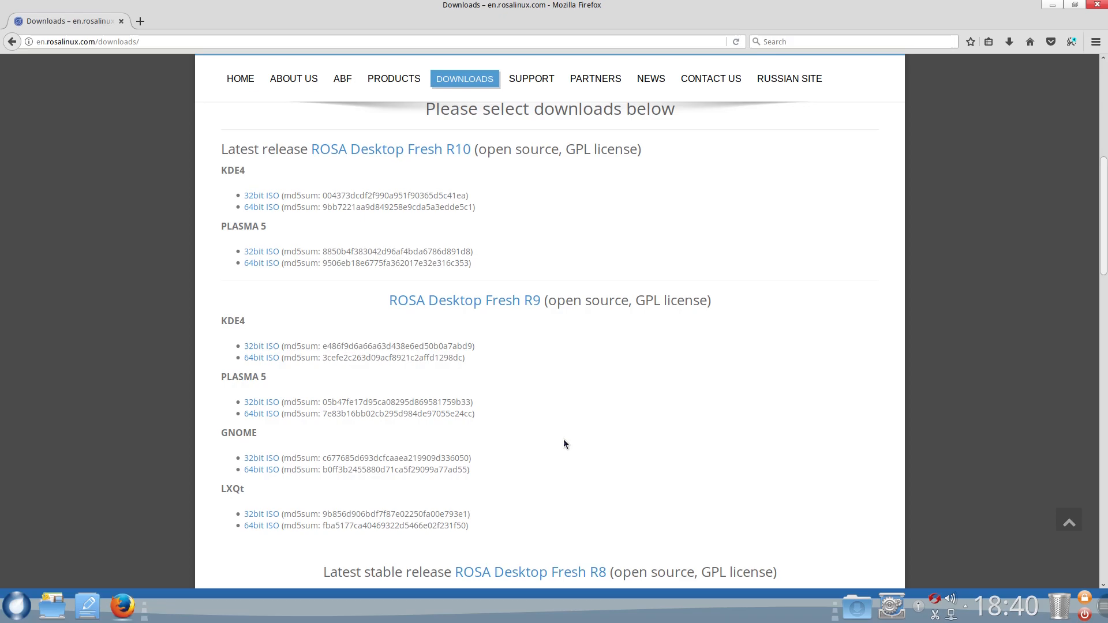
{"action": "mouse_move", "coordinate": [558, 438]}
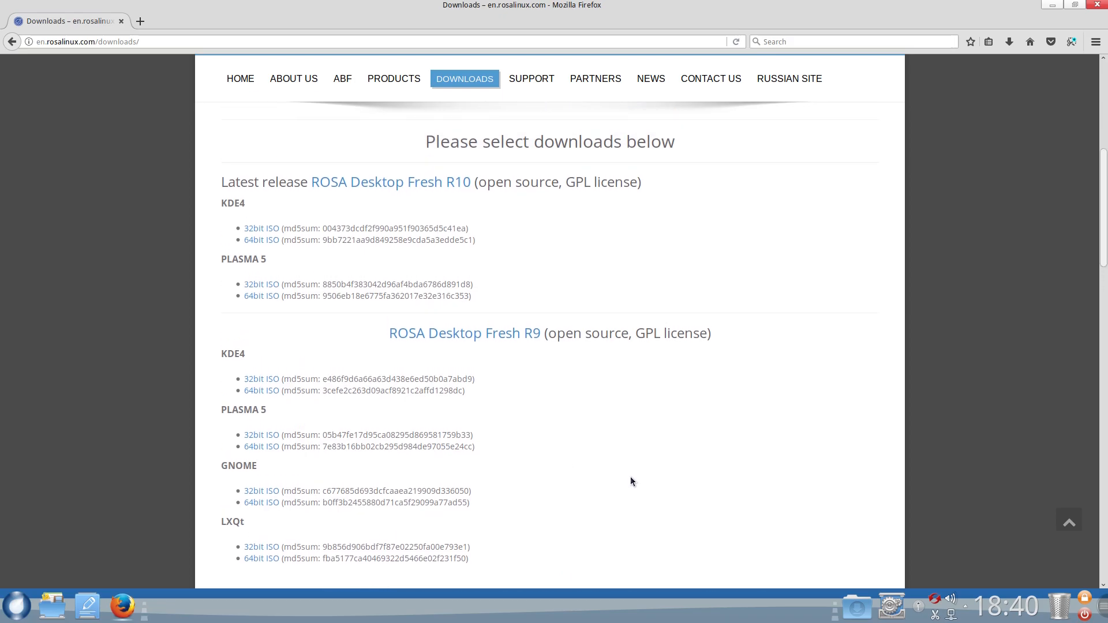
{"action": "mouse_move", "coordinate": [624, 475]}
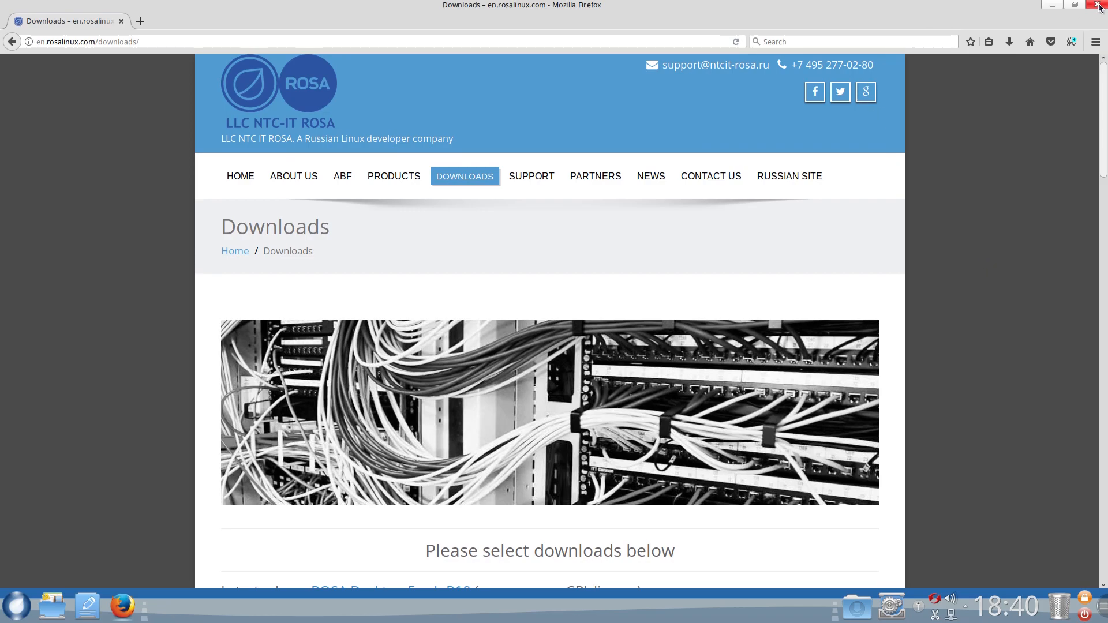
{"action": "left_click", "coordinate": [1099, 6]}
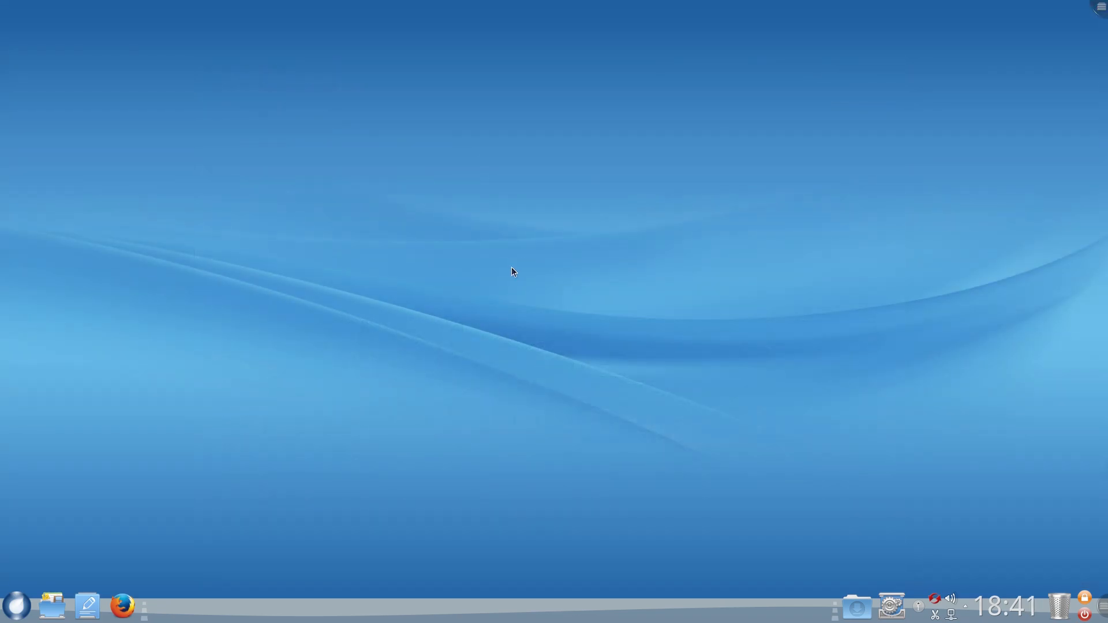